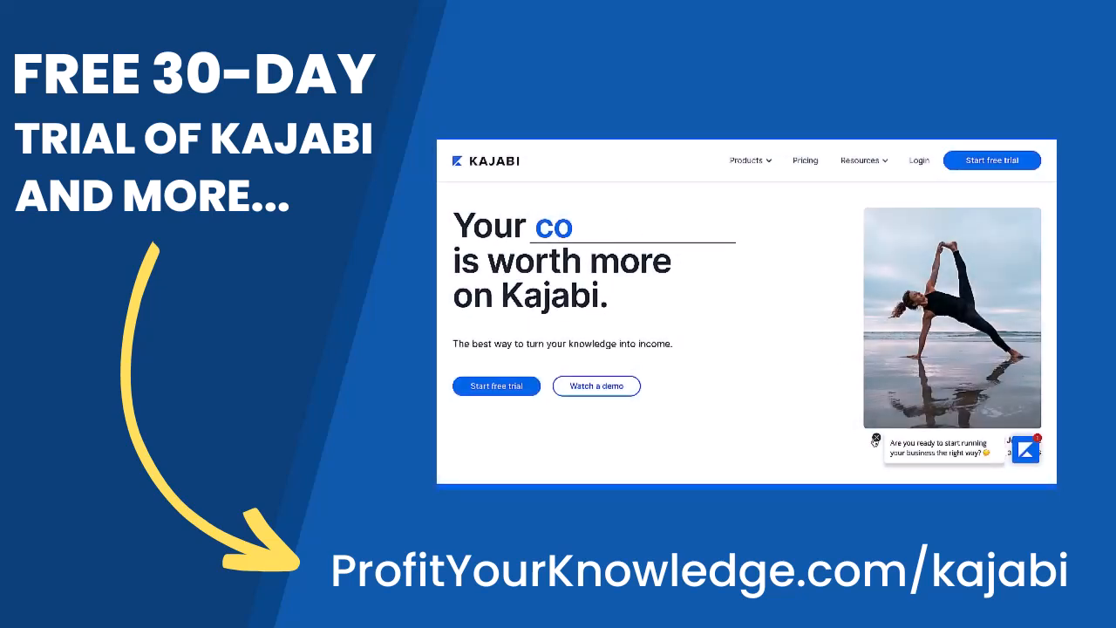
# - Start a new email campaign from Email Campaigns and choose the Email Broadcast type
pyautogui.scroll(-3)
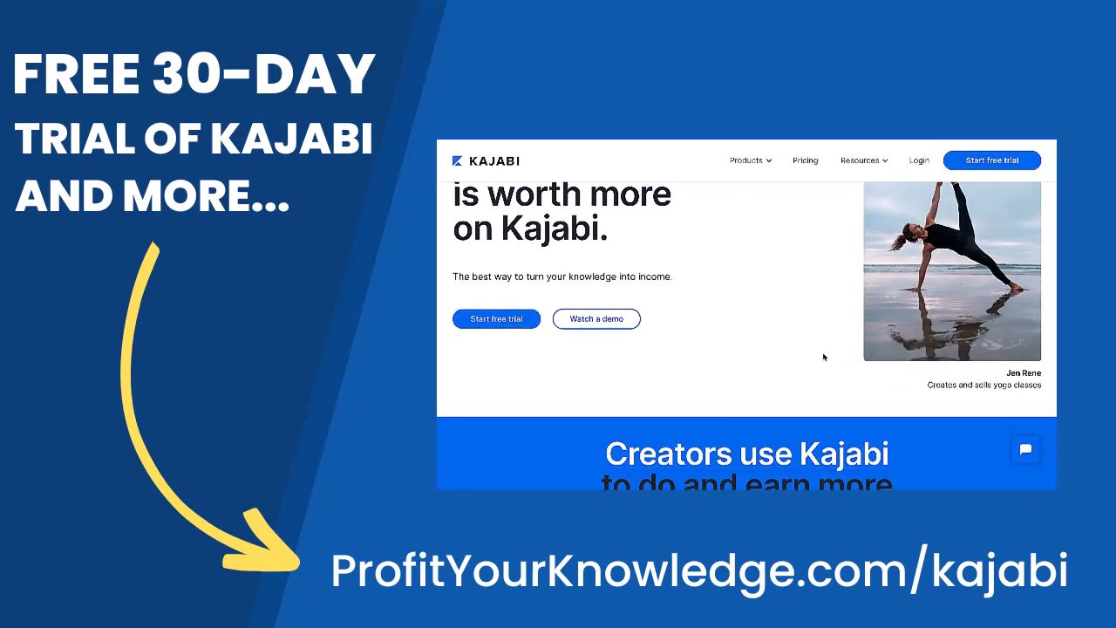
pyautogui.scroll(-3)
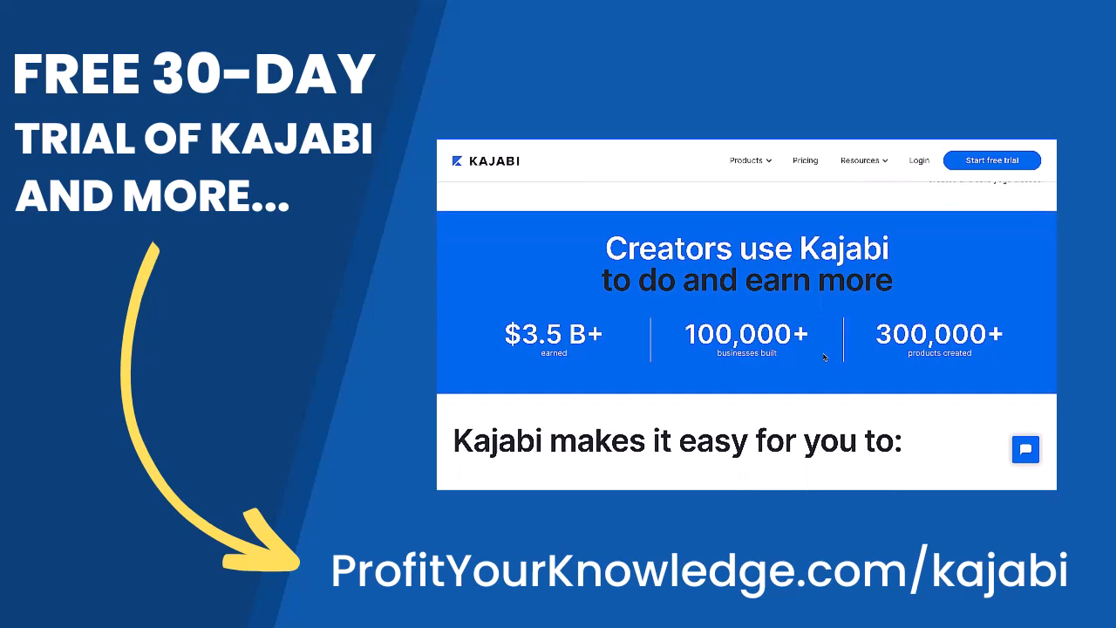
pyautogui.scroll(-3)
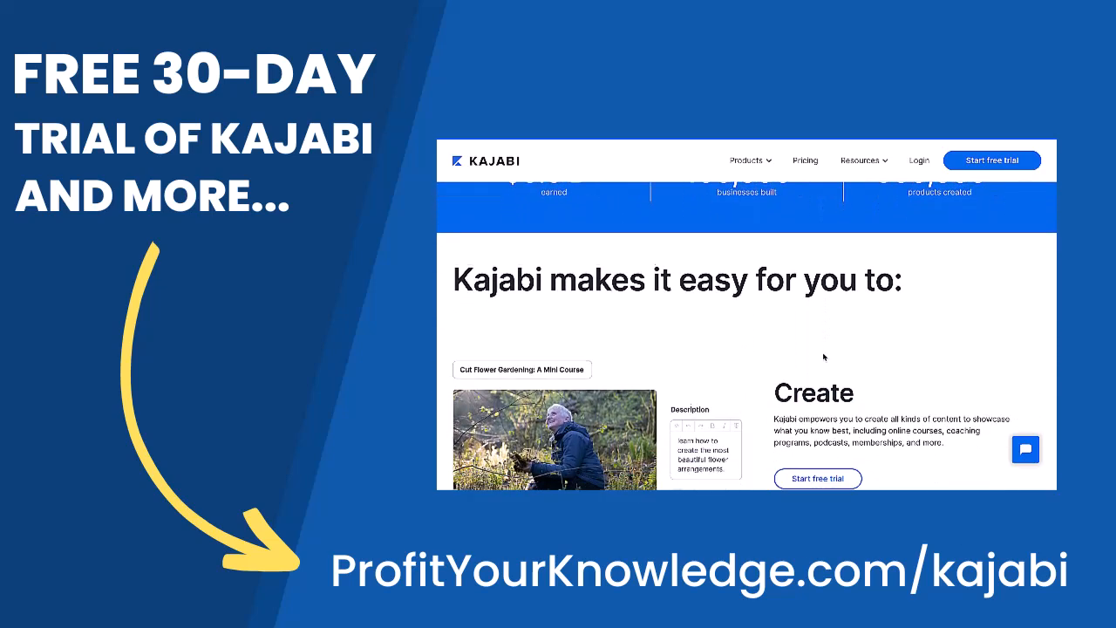
pyautogui.scroll(-3)
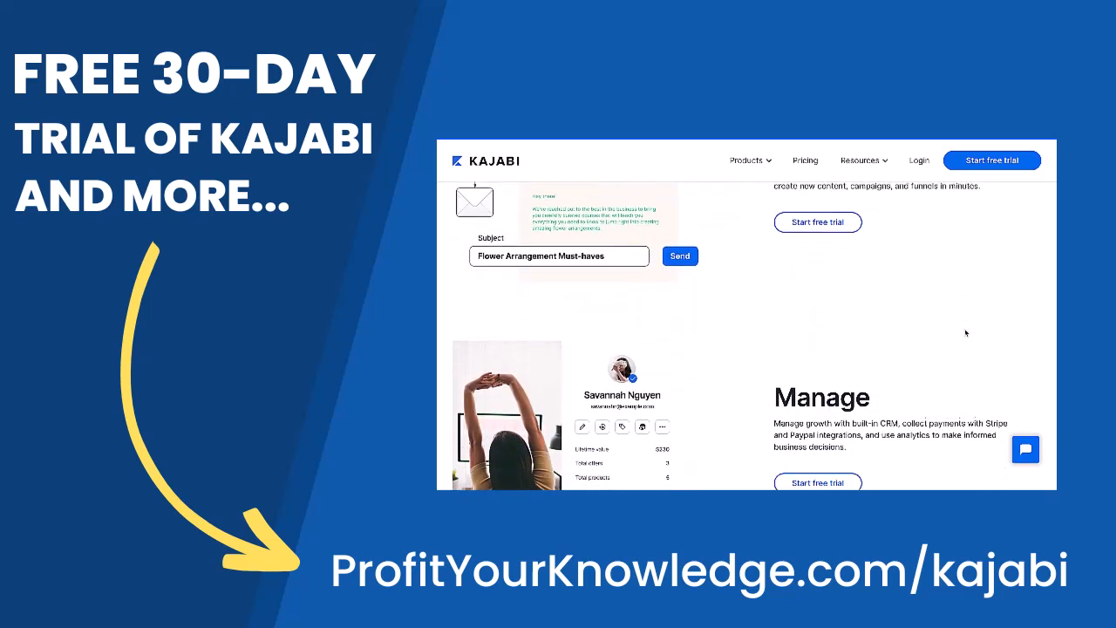
pyautogui.scroll(-3)
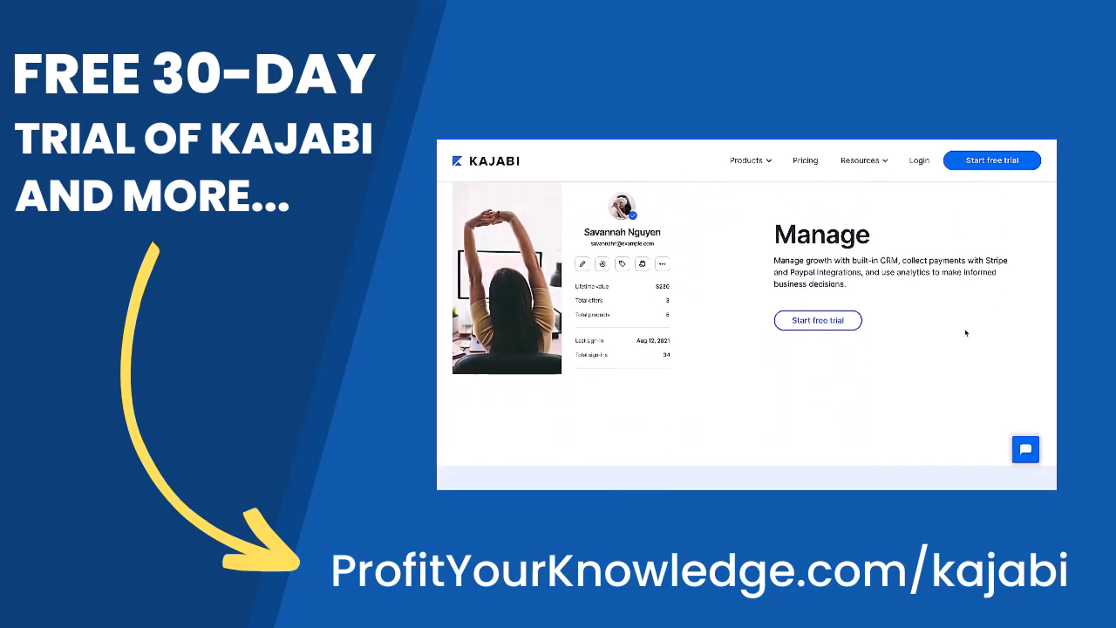
pyautogui.scroll(-3)
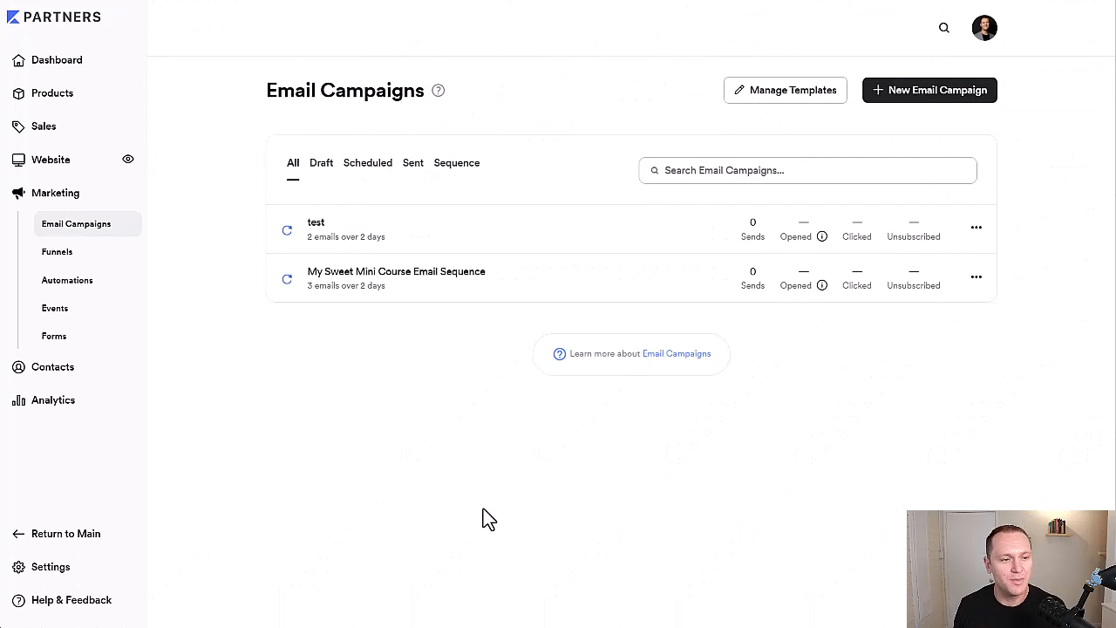
pyautogui.moveTo(56, 192)
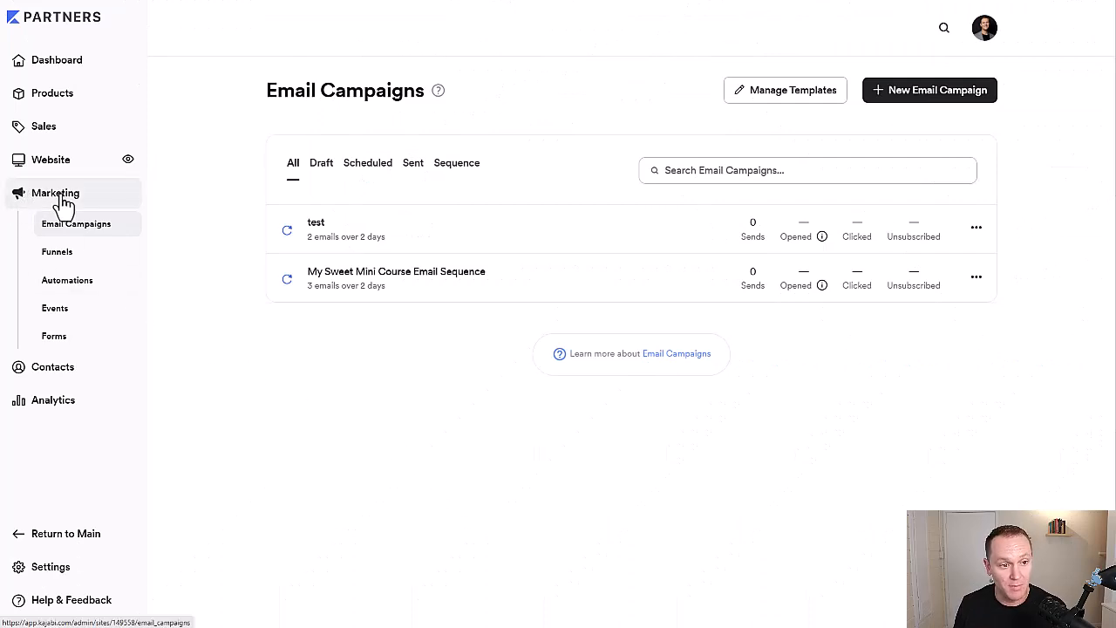
pyautogui.moveTo(103, 241)
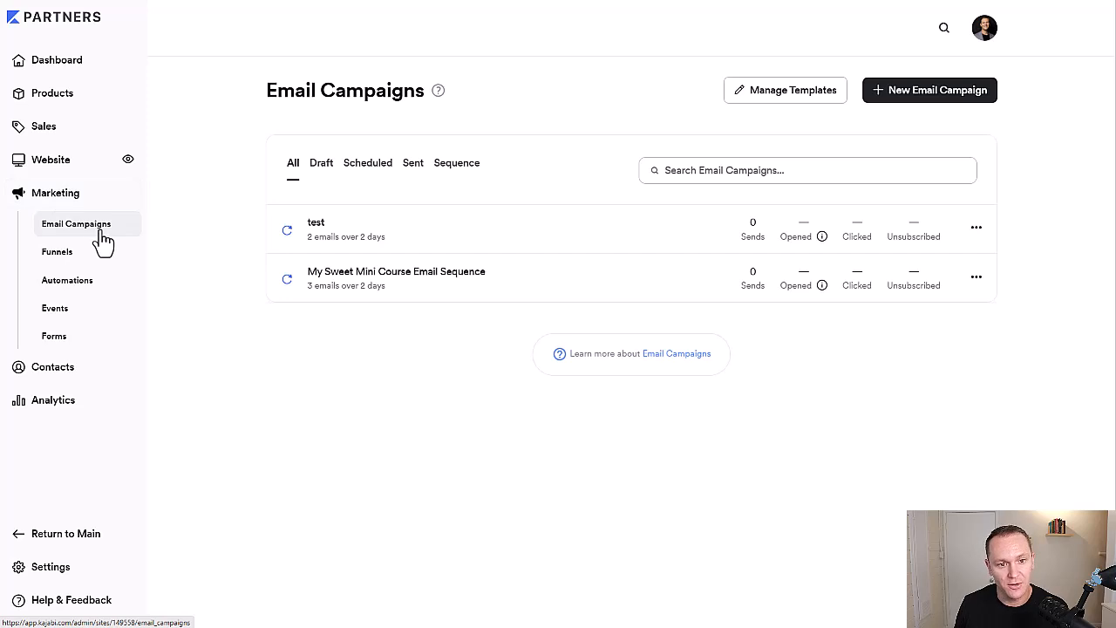
pyautogui.moveTo(952, 140)
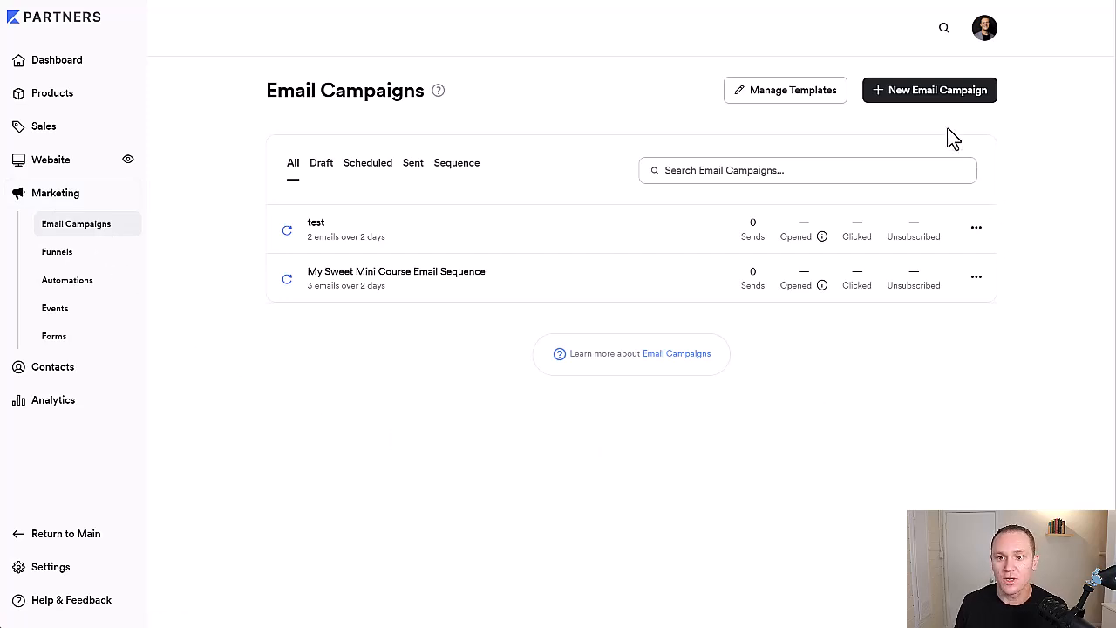
pyautogui.click(927, 91)
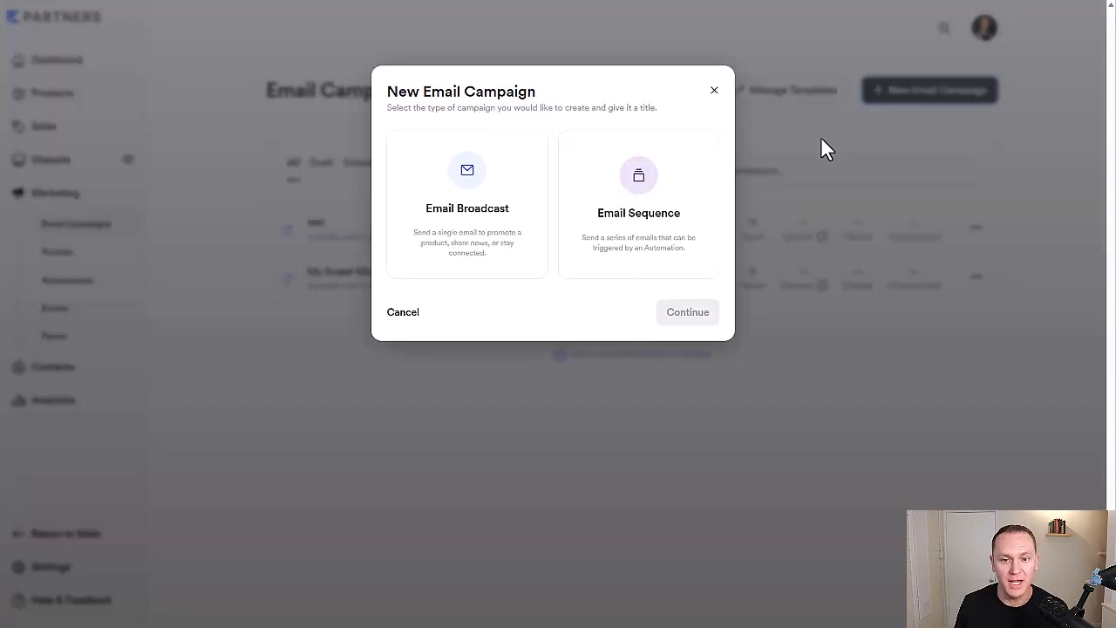
pyautogui.moveTo(576, 241)
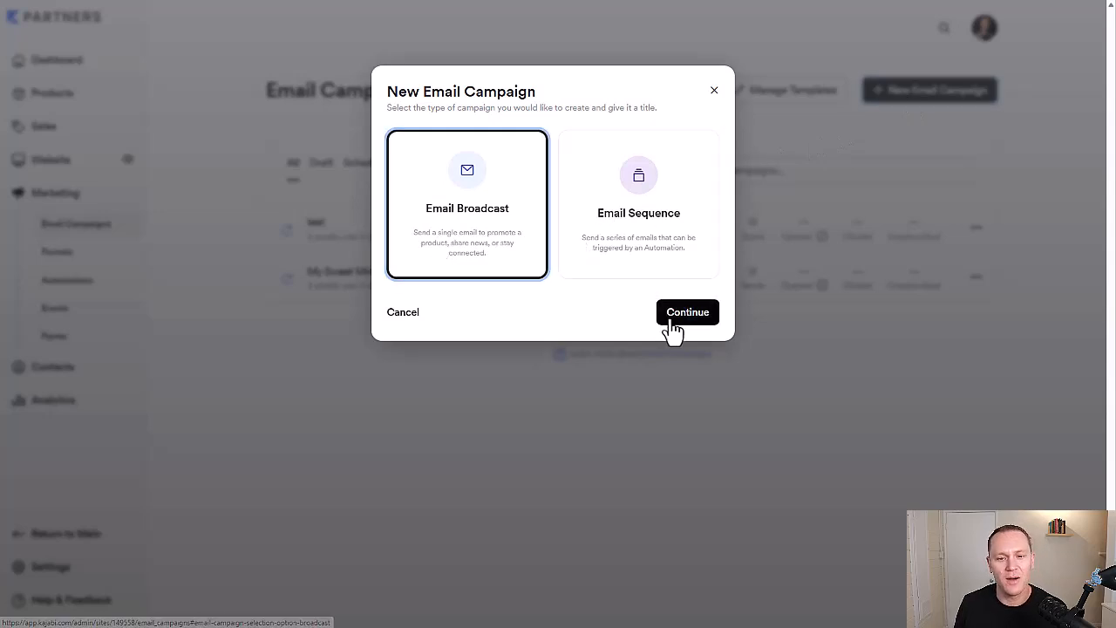
pyautogui.click(687, 312)
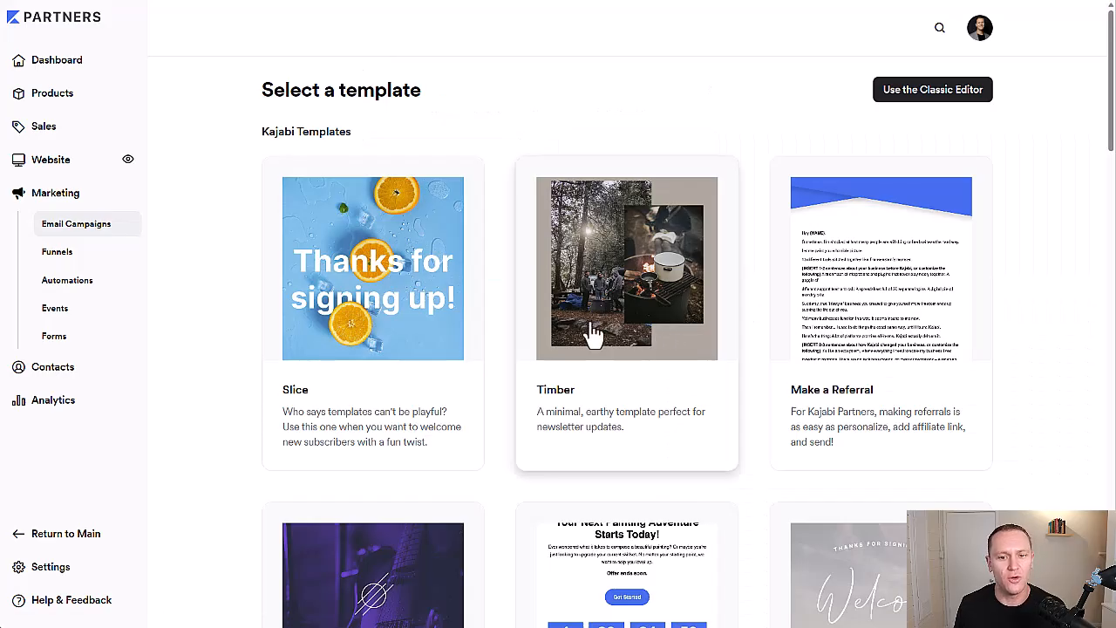
pyautogui.moveTo(232, 258)
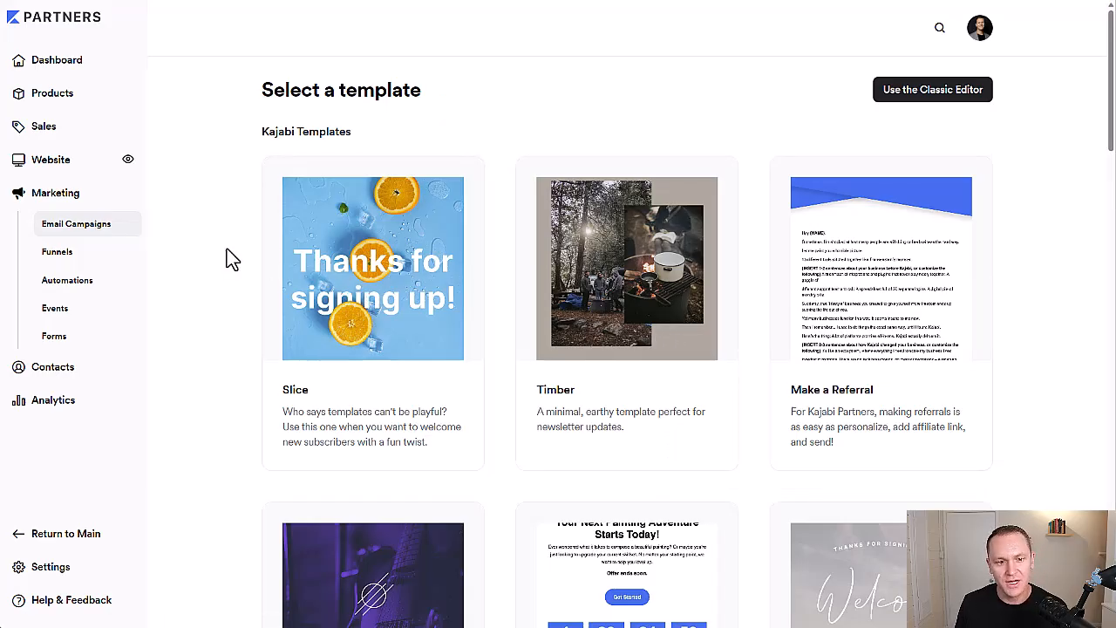
# - Scroll the template gallery down until the Simple Text template is visible
pyautogui.doubleClick(307, 132)
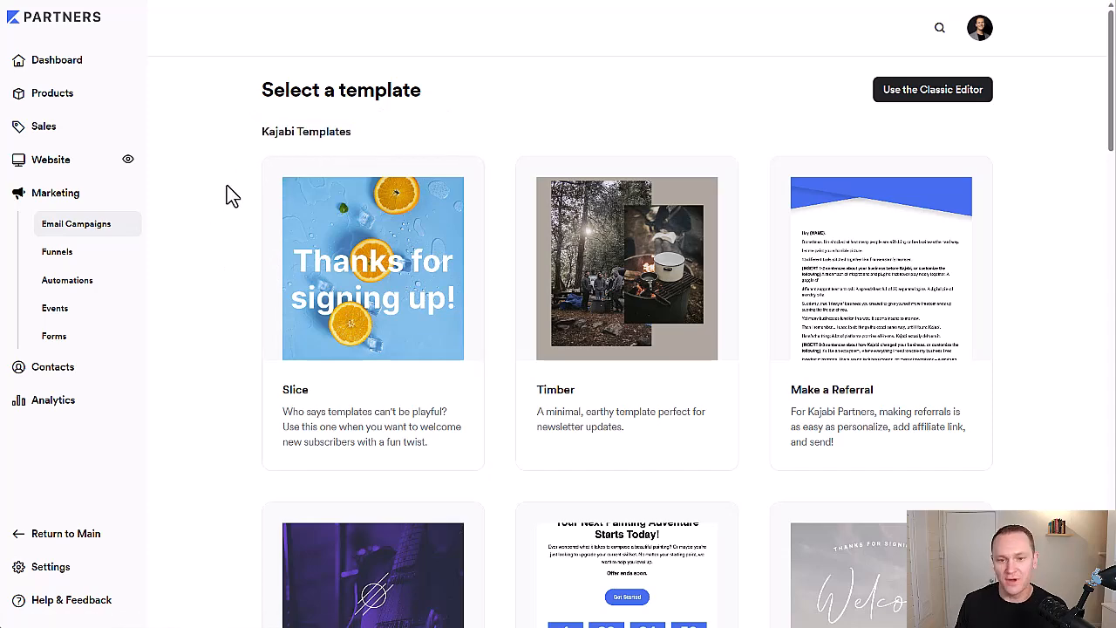
pyautogui.scroll(-3)
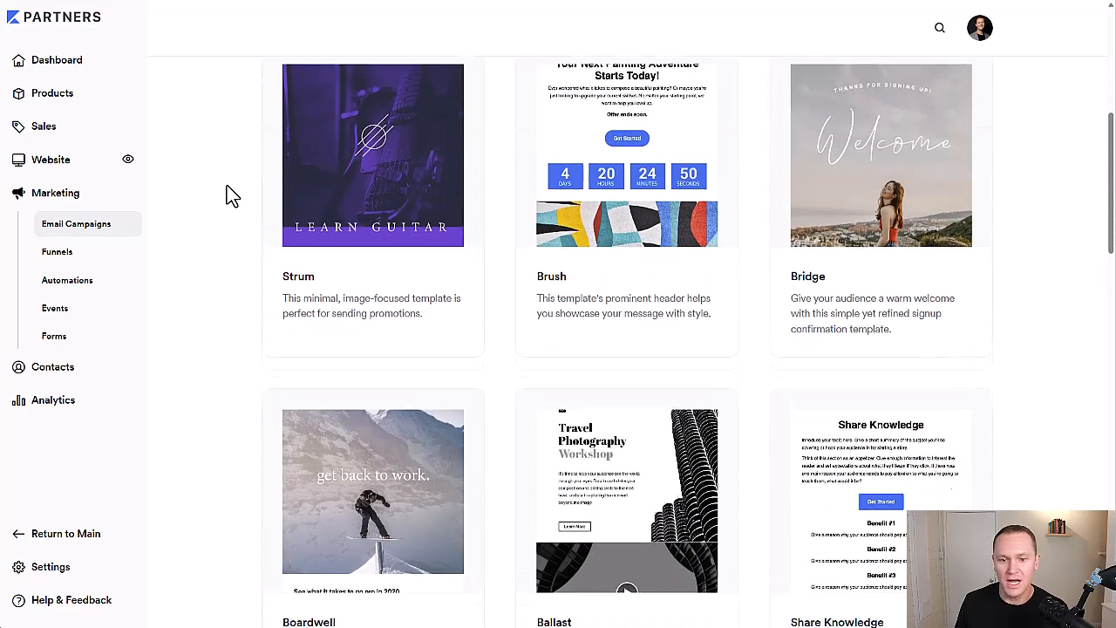
pyautogui.scroll(-3)
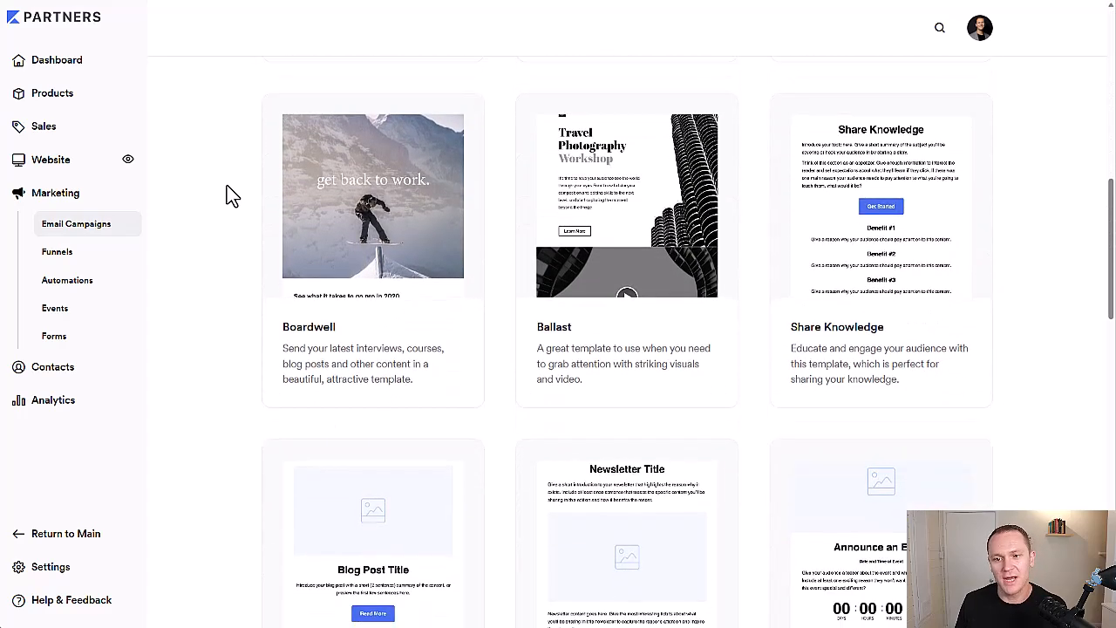
pyautogui.scroll(-3)
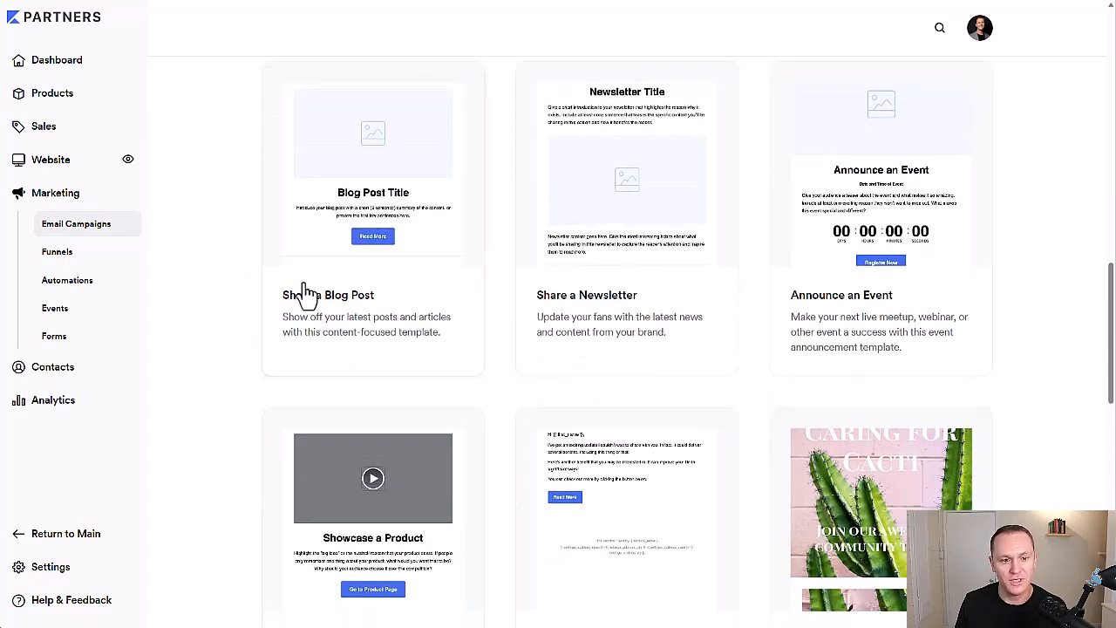
pyautogui.moveTo(812, 300)
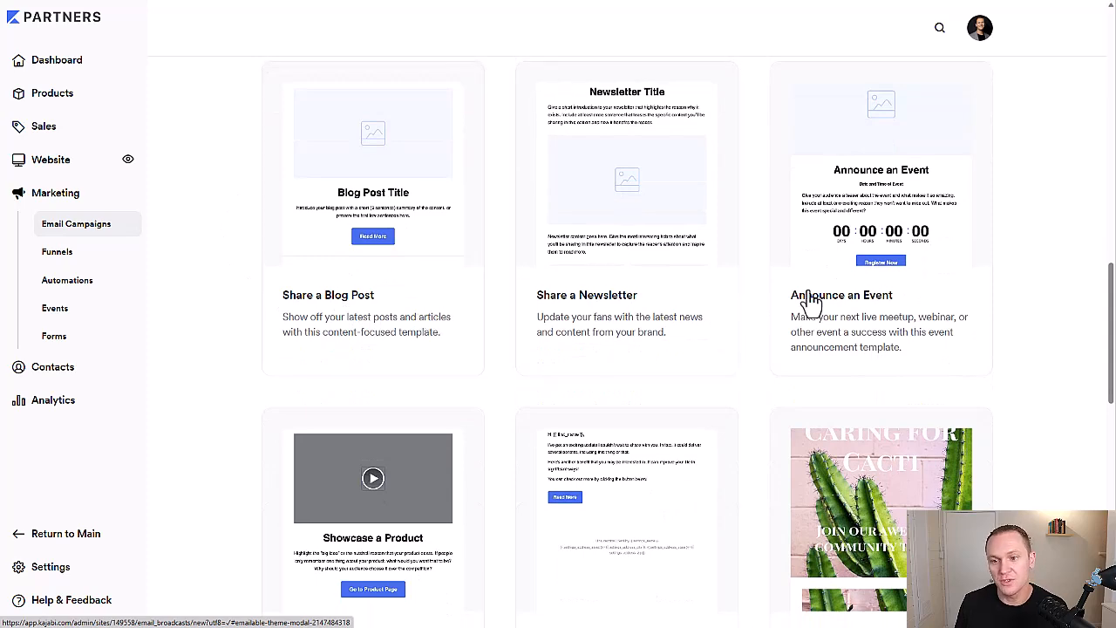
pyautogui.scroll(-3)
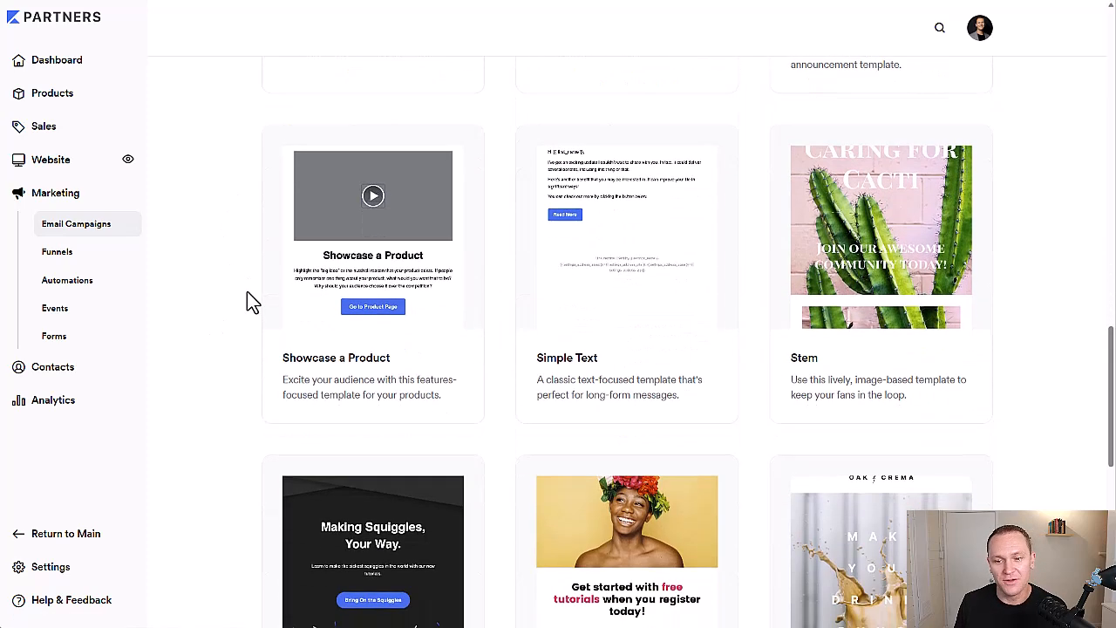
pyautogui.scroll(-3)
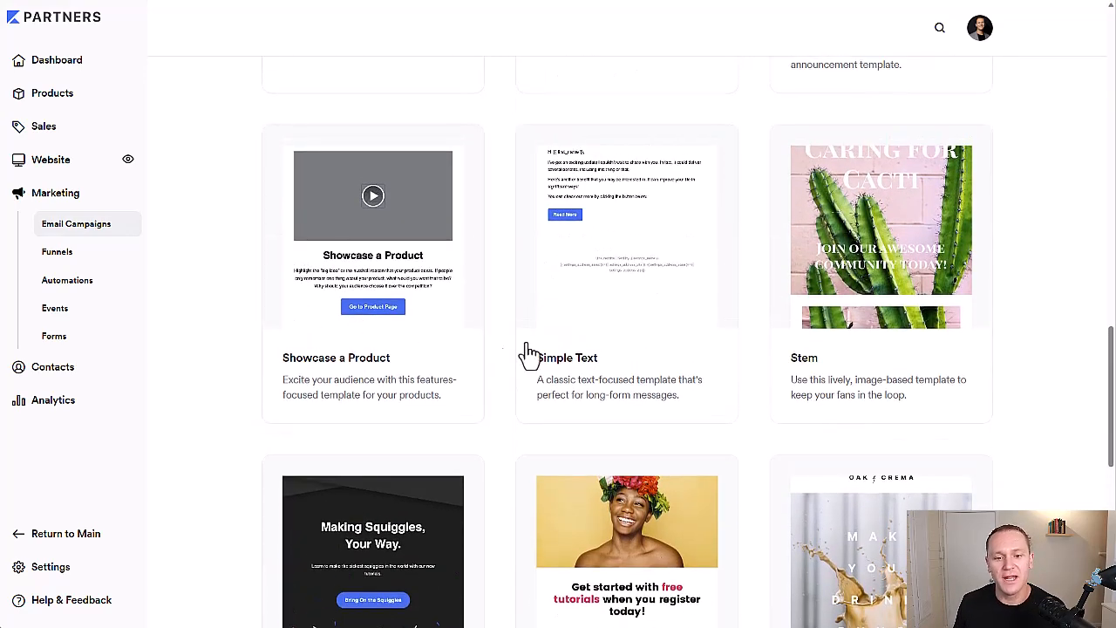
# - Choose the Simple Text template and get started with it
pyautogui.click(626, 244)
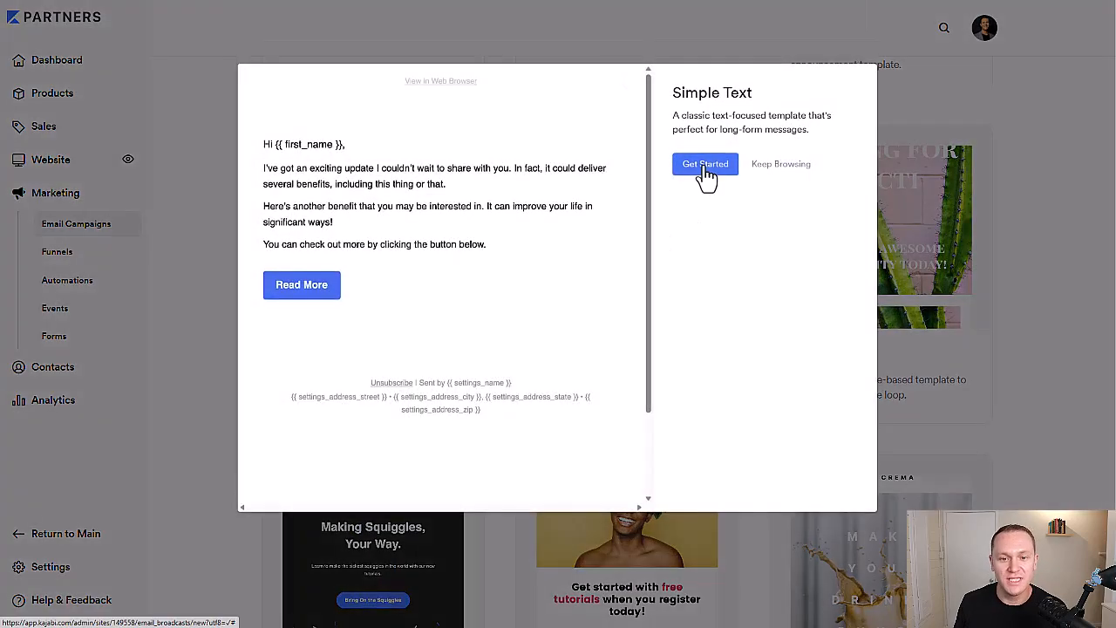
pyautogui.click(704, 164)
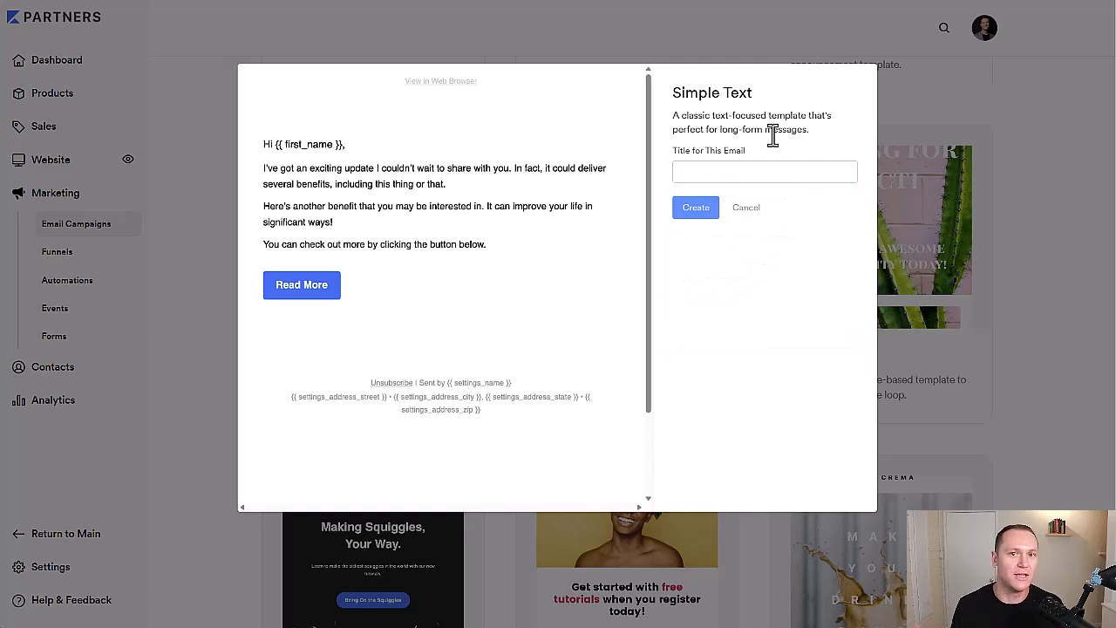
pyautogui.click(763, 171)
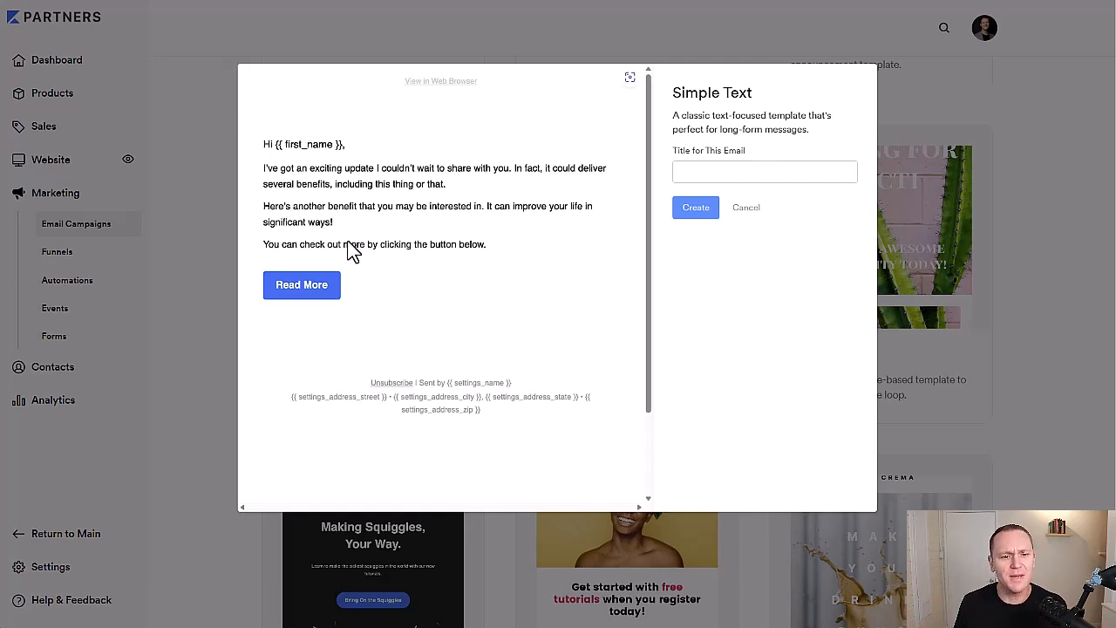
# - Title the broadcast 'template example' and create it
pyautogui.click(764, 173)
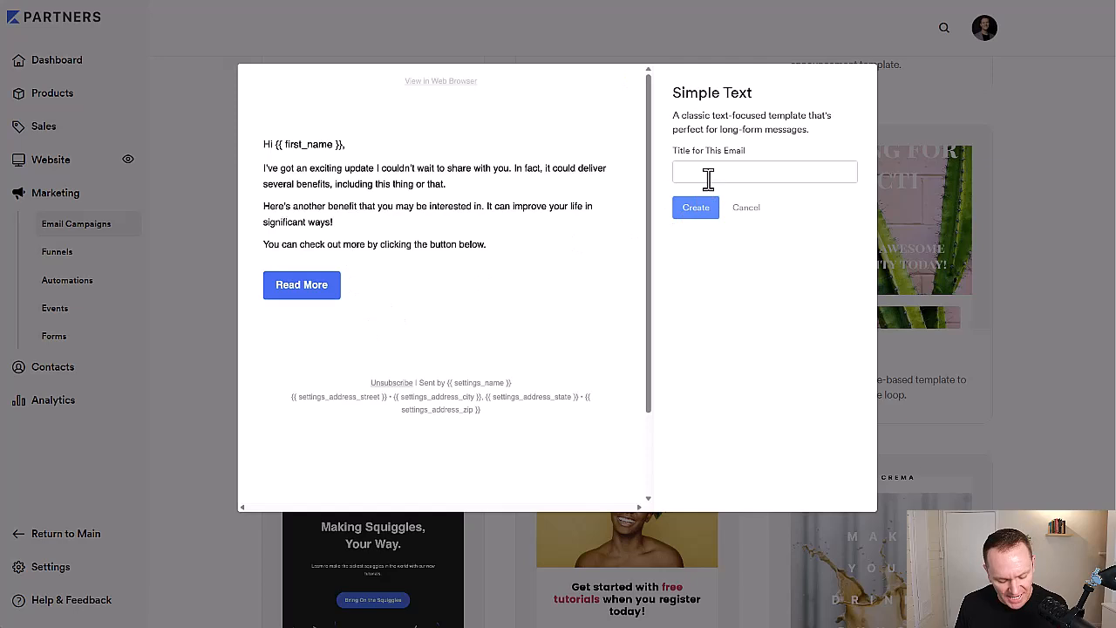
pyautogui.write('tem')
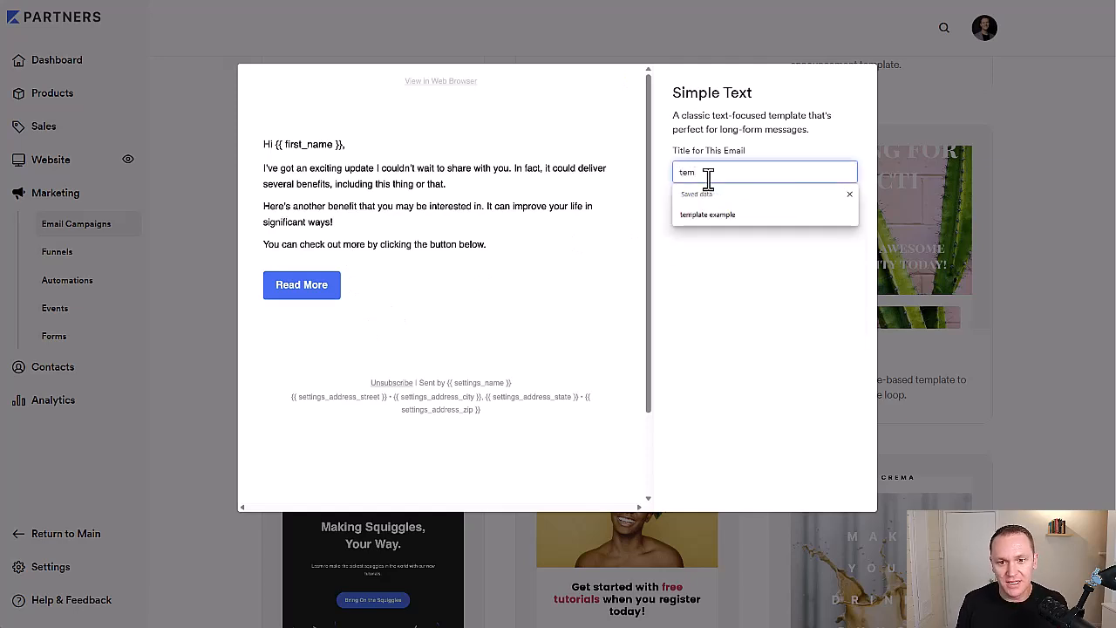
pyautogui.click(708, 213)
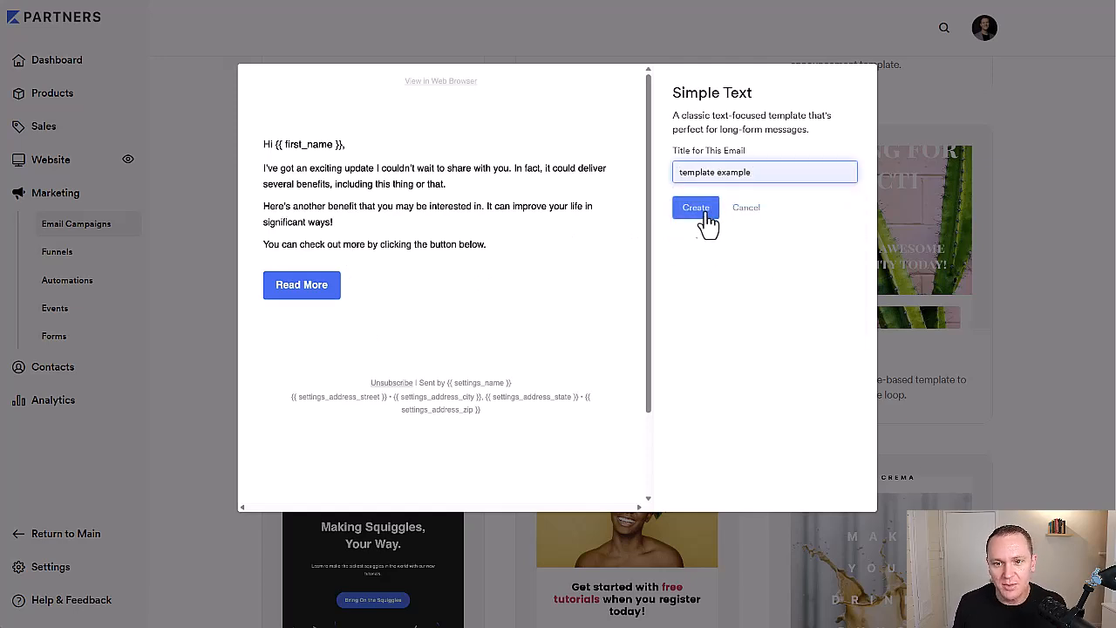
pyautogui.click(694, 208)
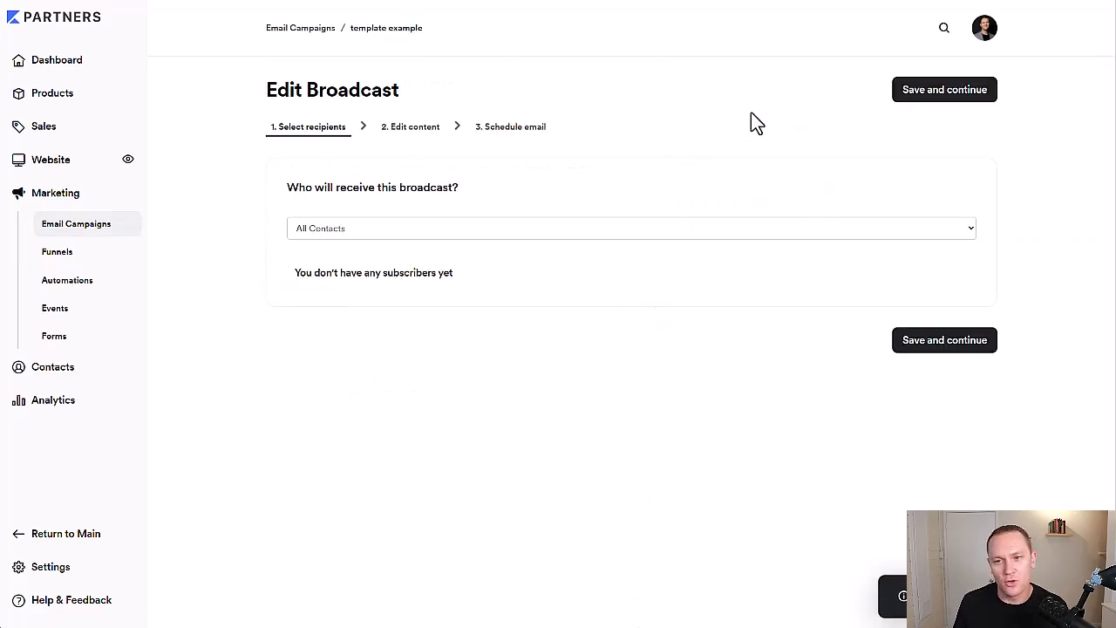
pyautogui.moveTo(415, 139)
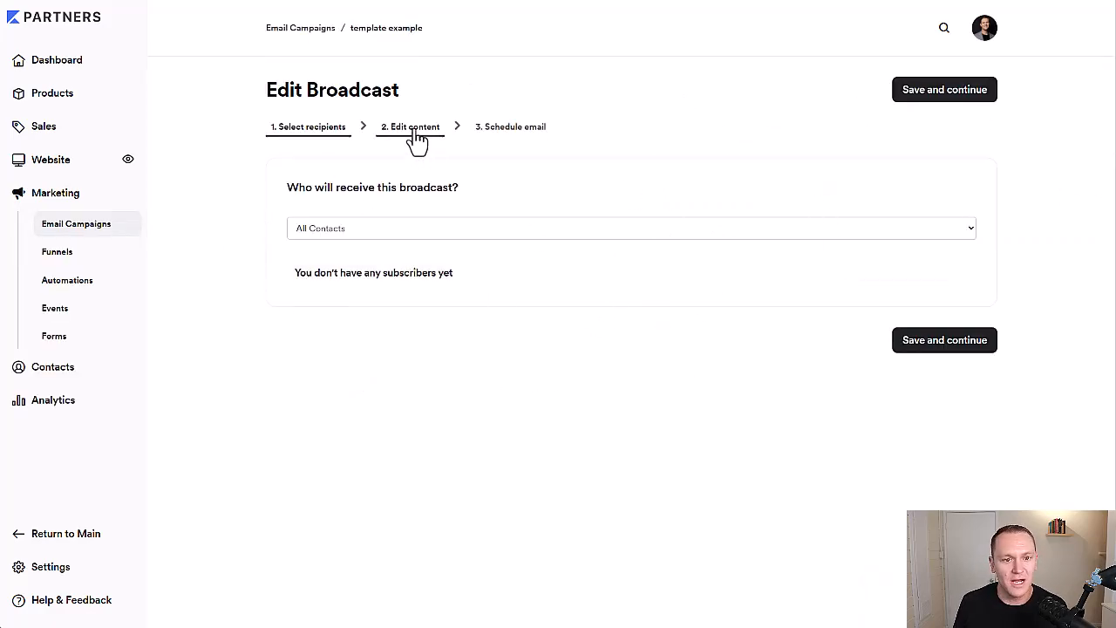
pyautogui.click(411, 125)
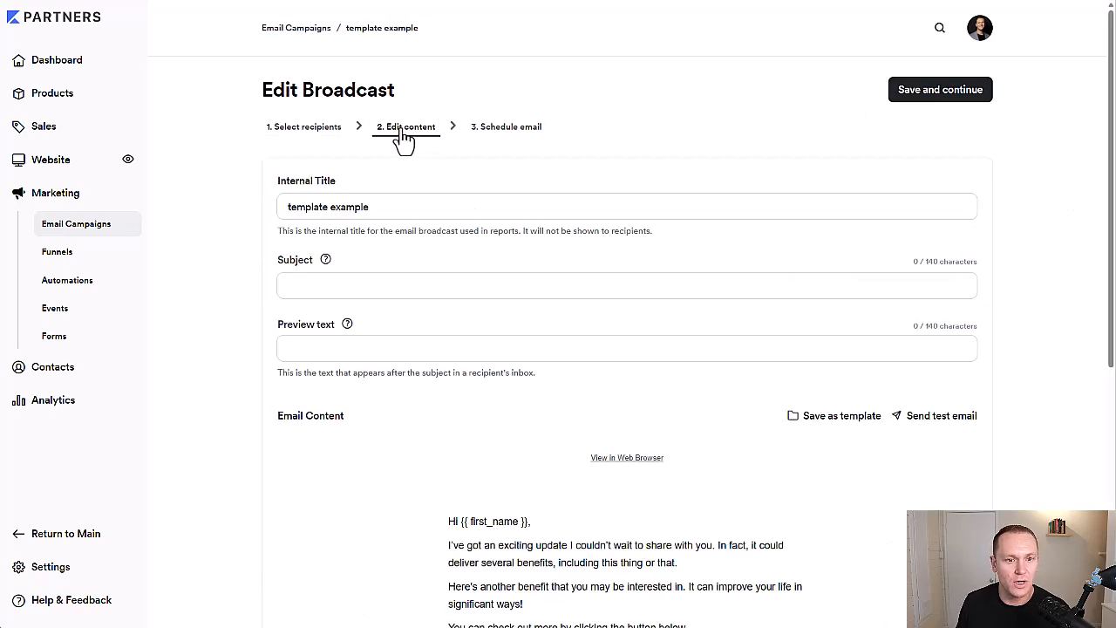
pyautogui.scroll(-3)
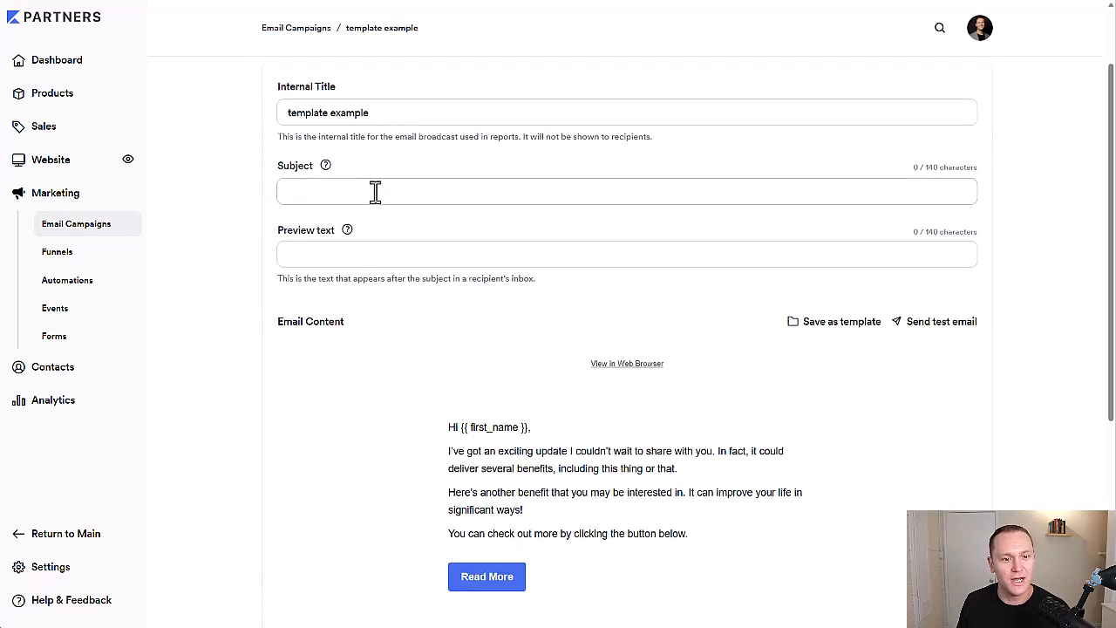
pyautogui.scroll(-3)
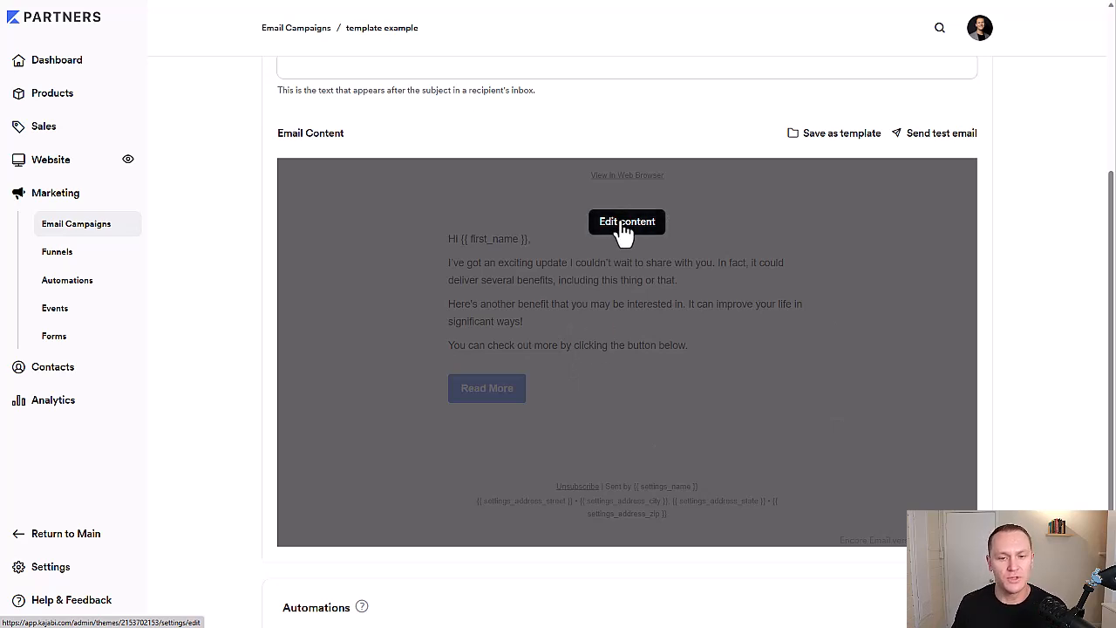
# - Open the broadcast's email content in the editor
pyautogui.click(626, 222)
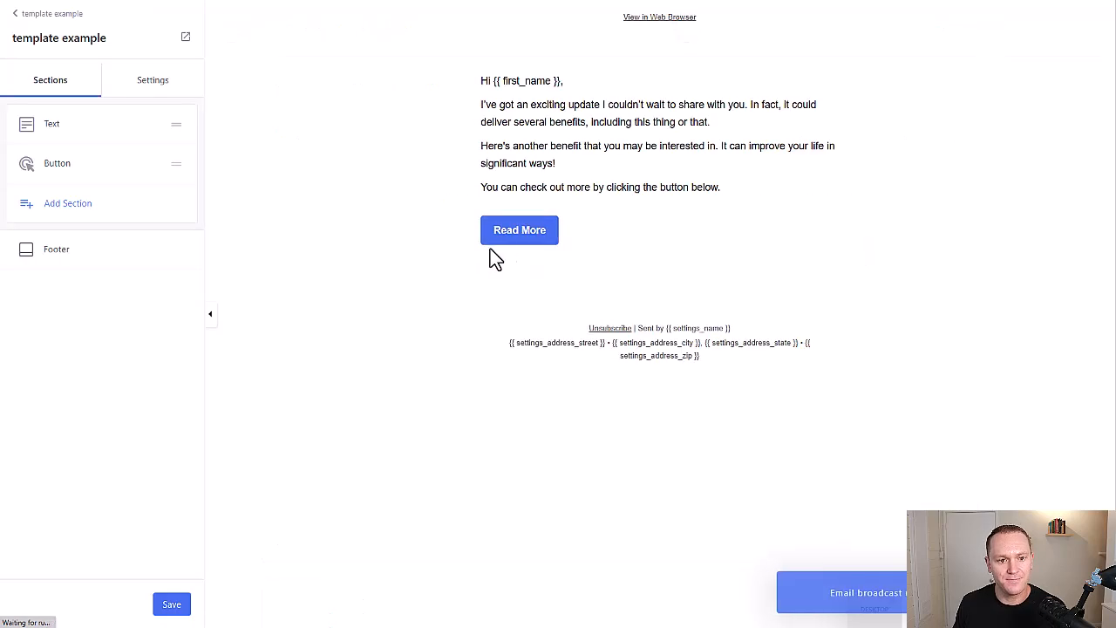
pyautogui.moveTo(274, 193)
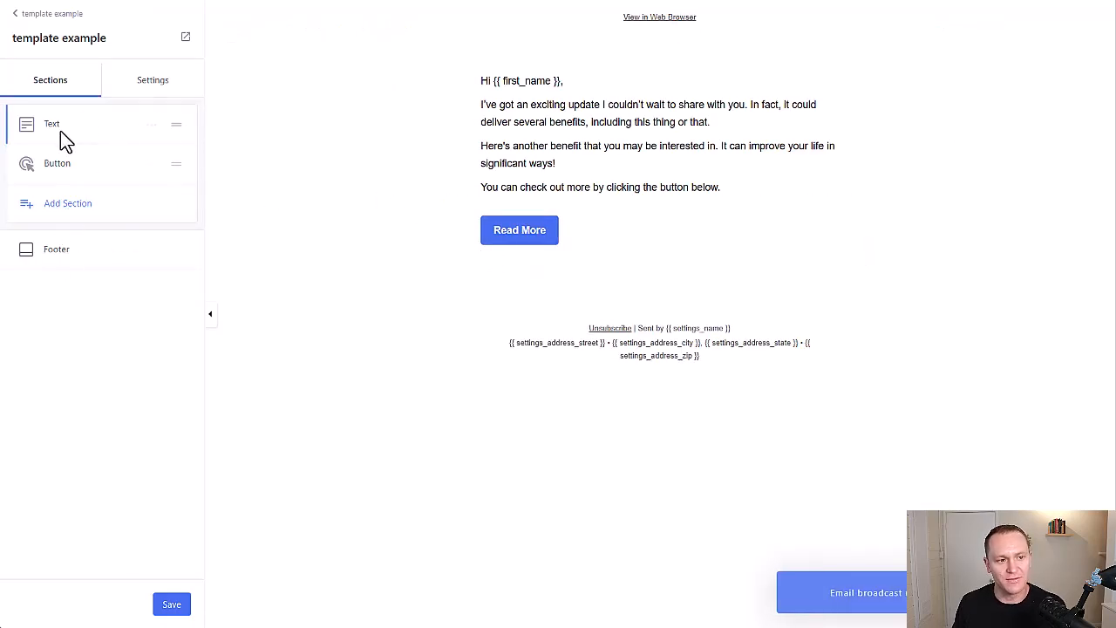
pyautogui.moveTo(405, 224)
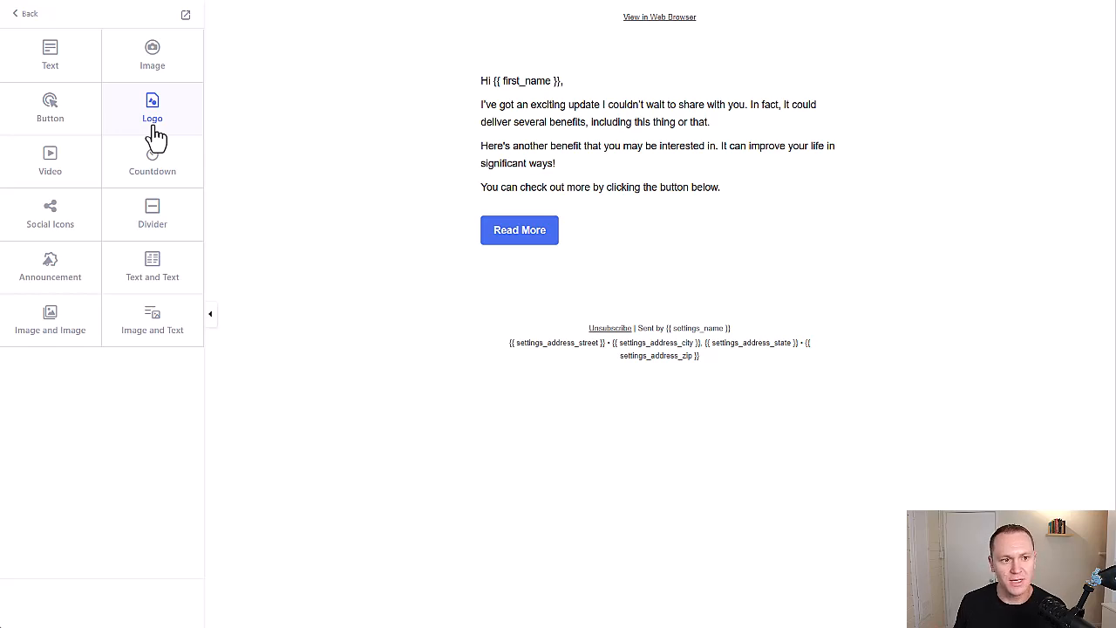
# - Add a Logo section with width 100 and review the Select Image options
pyautogui.click(152, 105)
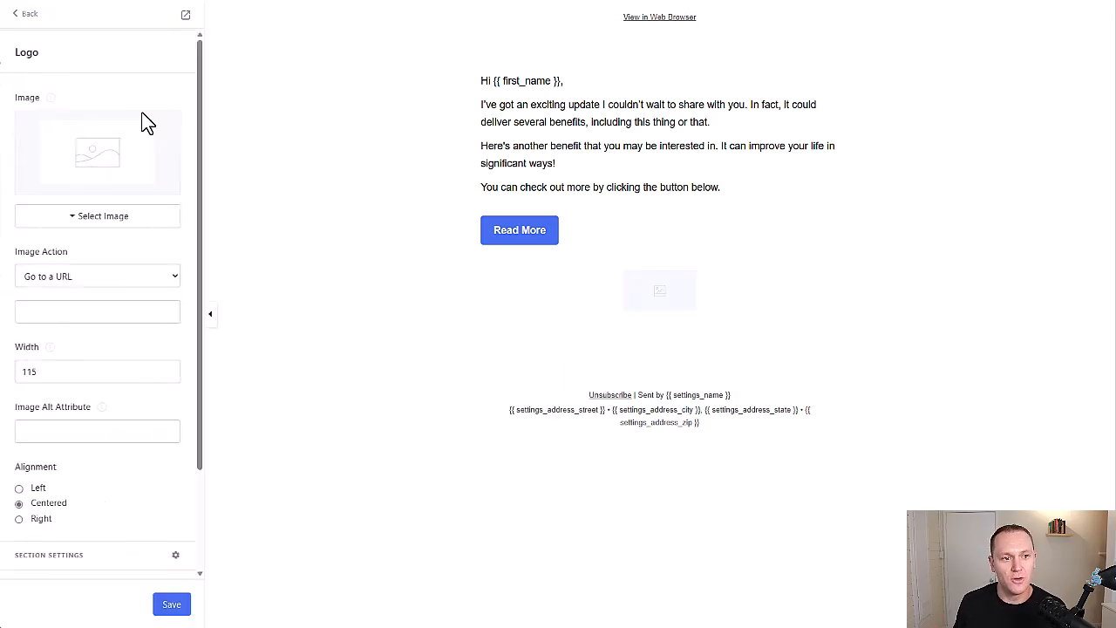
pyautogui.click(33, 14)
pyautogui.write('0')
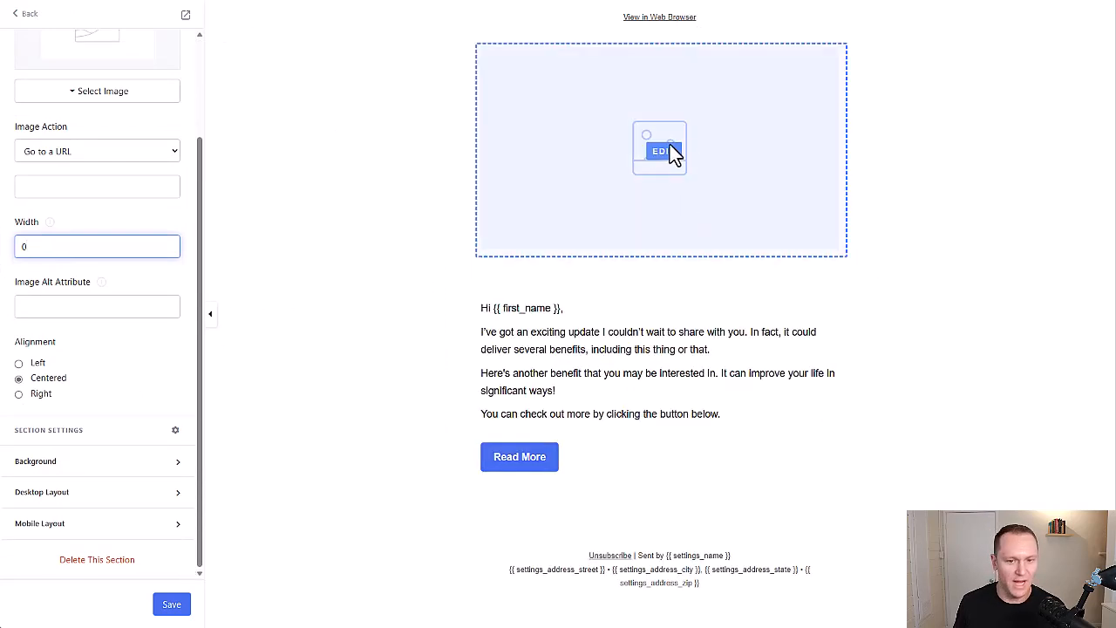
pyautogui.moveTo(163, 269)
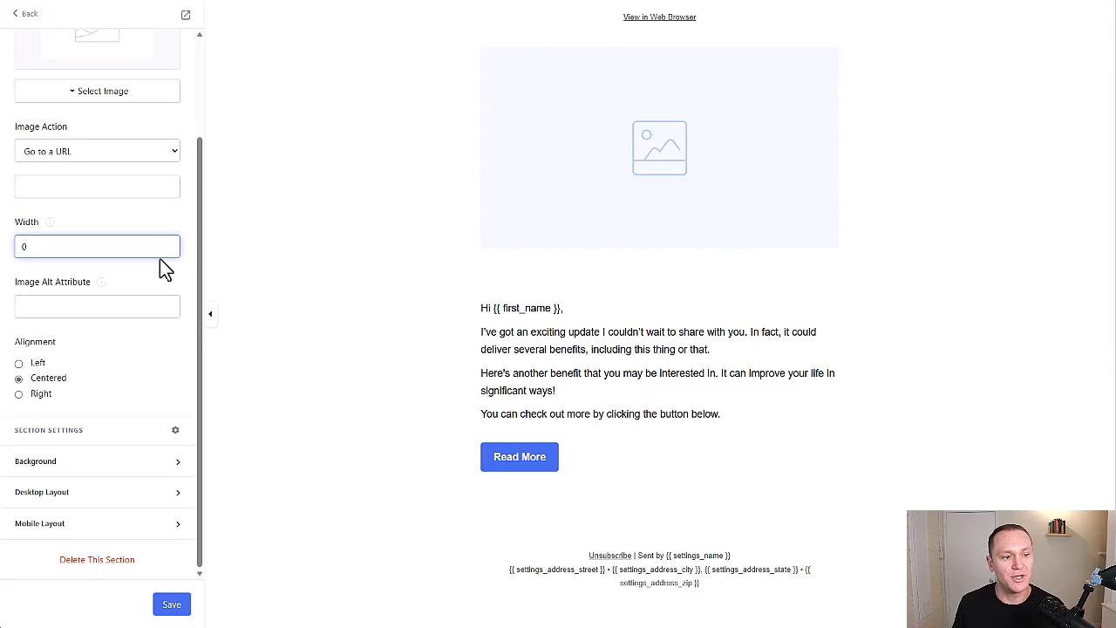
pyautogui.write('25')
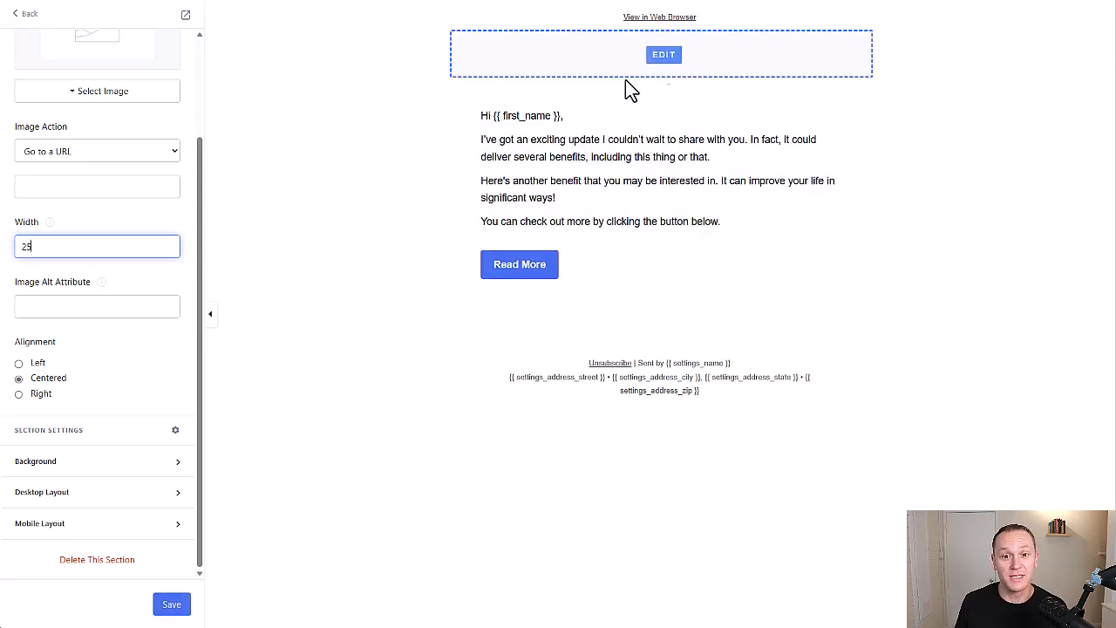
pyautogui.write('100')
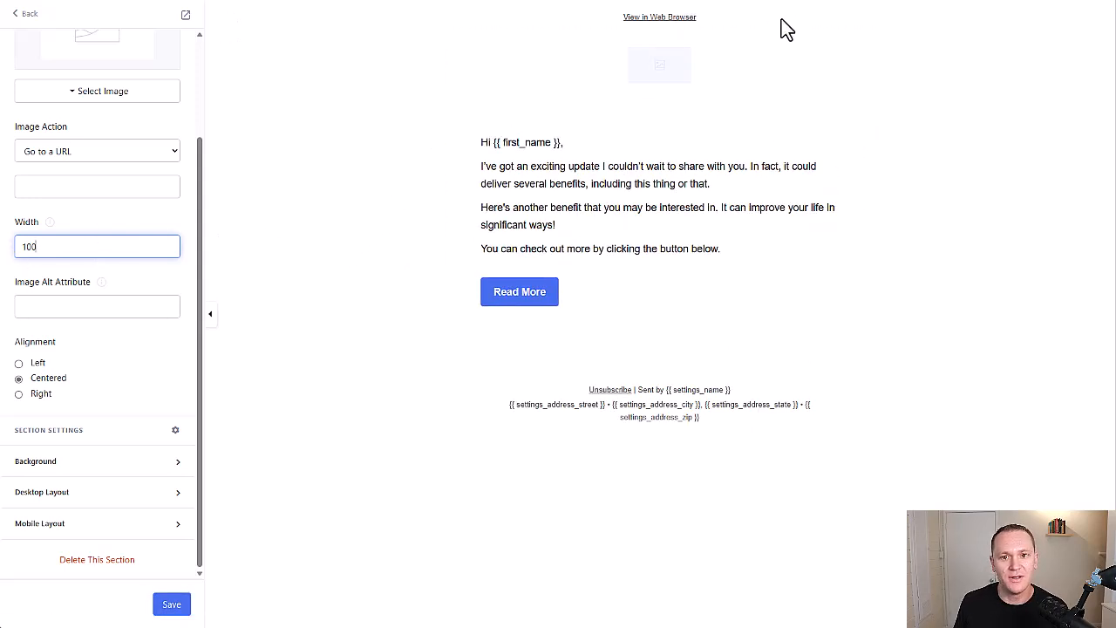
pyautogui.click(79, 246)
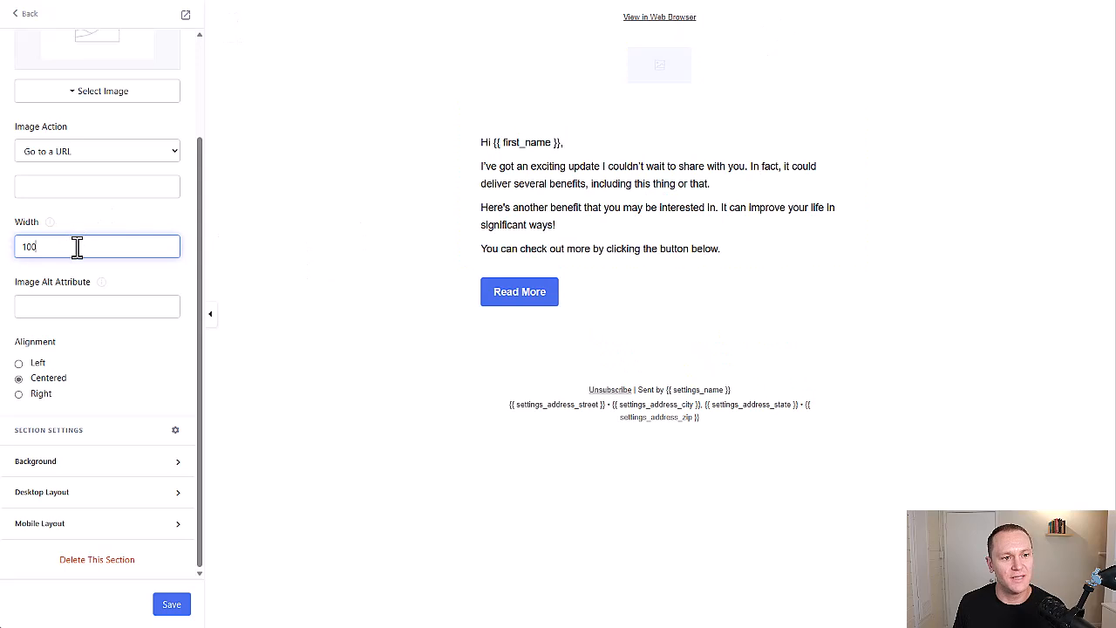
pyautogui.click(98, 216)
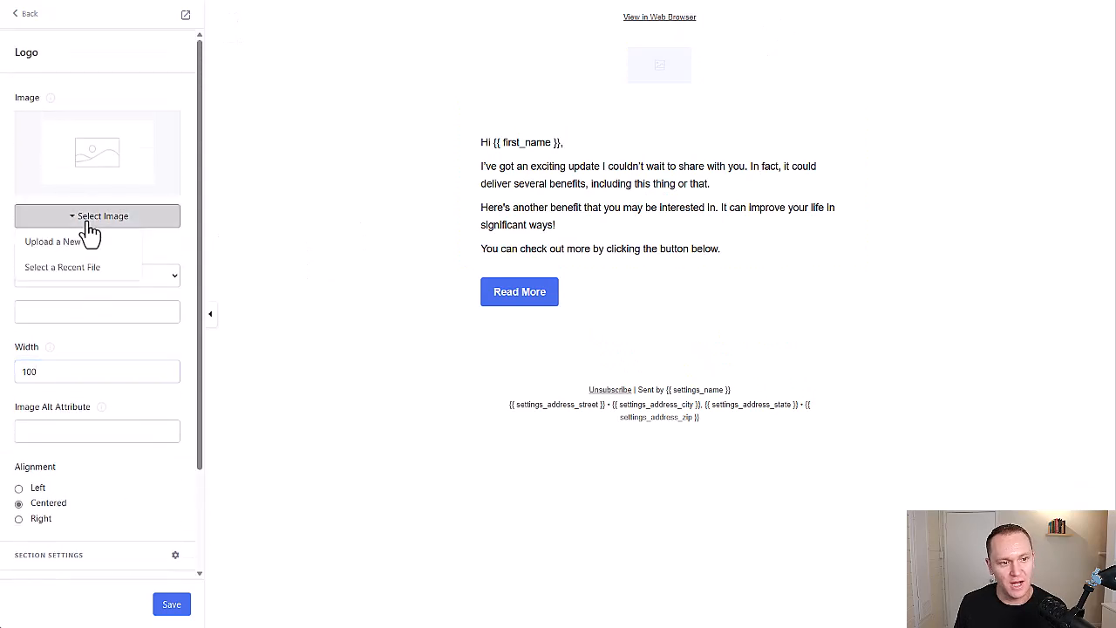
pyautogui.click(32, 14)
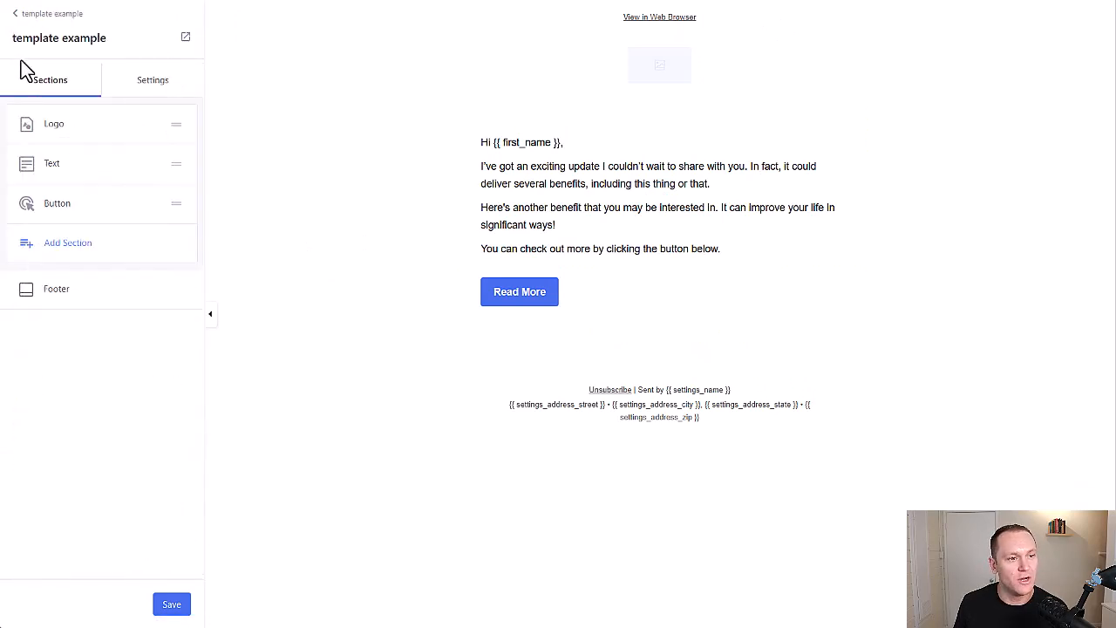
pyautogui.moveTo(537, 209)
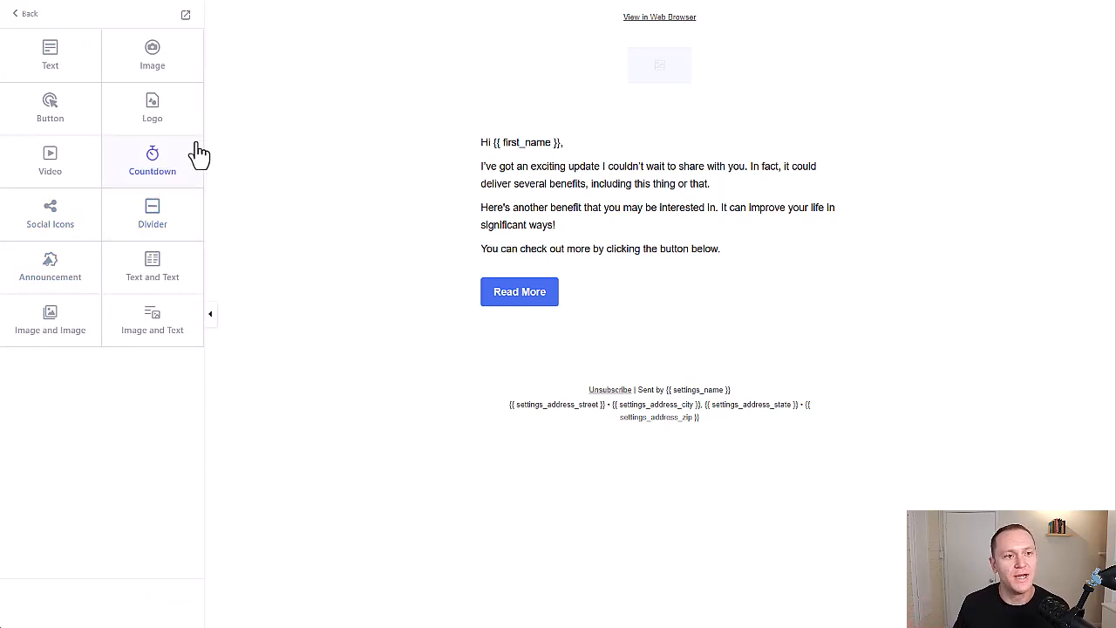
# - Add an Image section to the email and return to the sections list
pyautogui.click(152, 54)
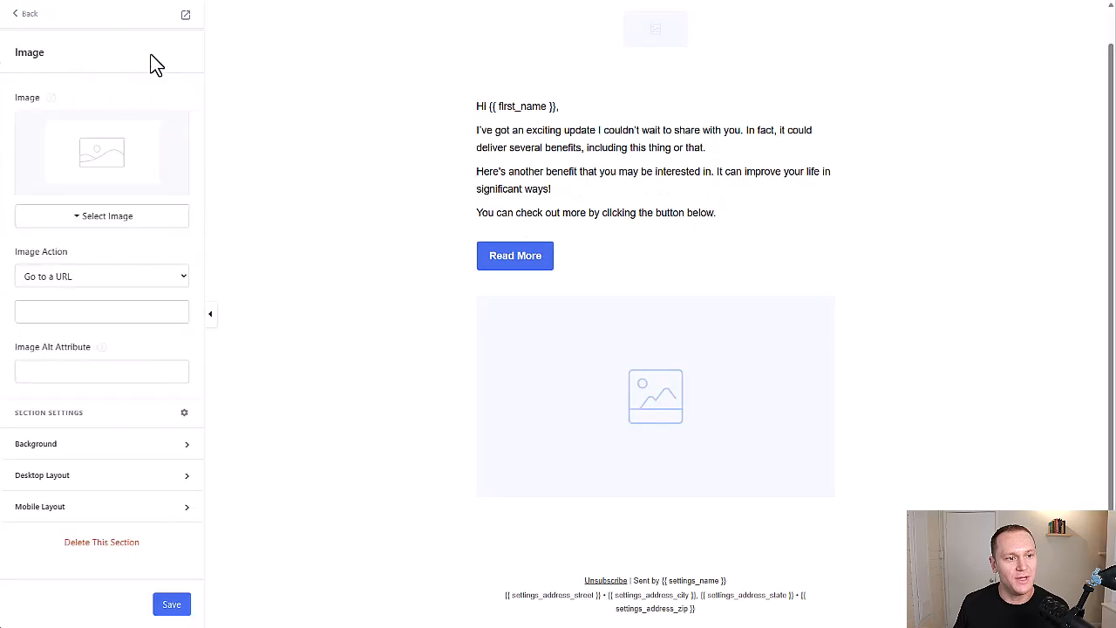
pyautogui.click(31, 14)
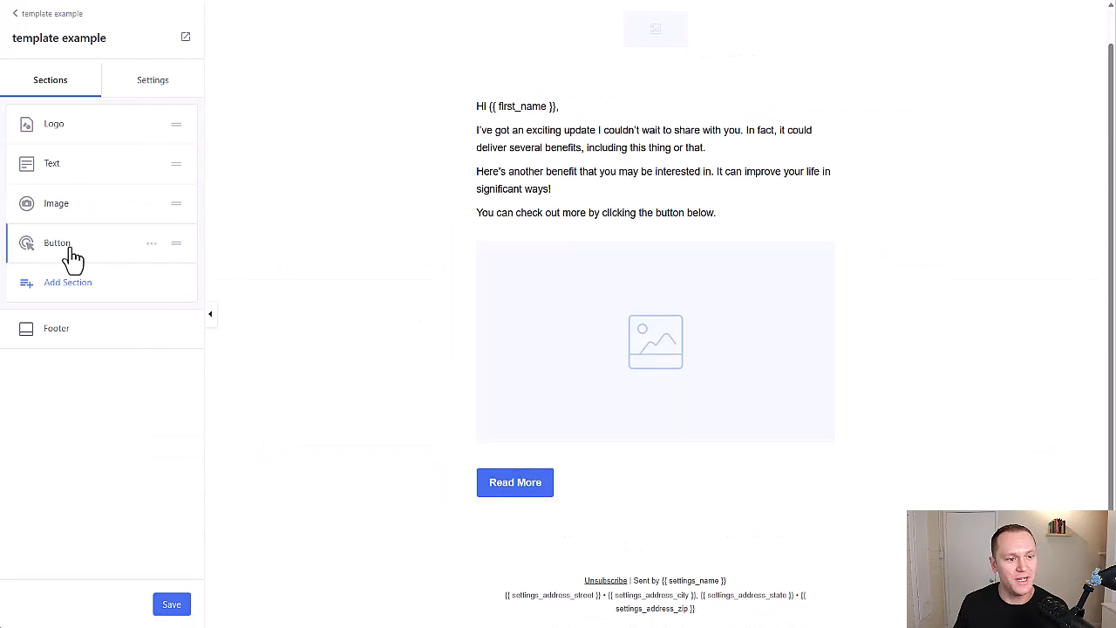
# - Add a closing Text section reading 'Hope you enjoy!' signed James
pyautogui.click(66, 282)
pyautogui.write('Hope you enjoy!')
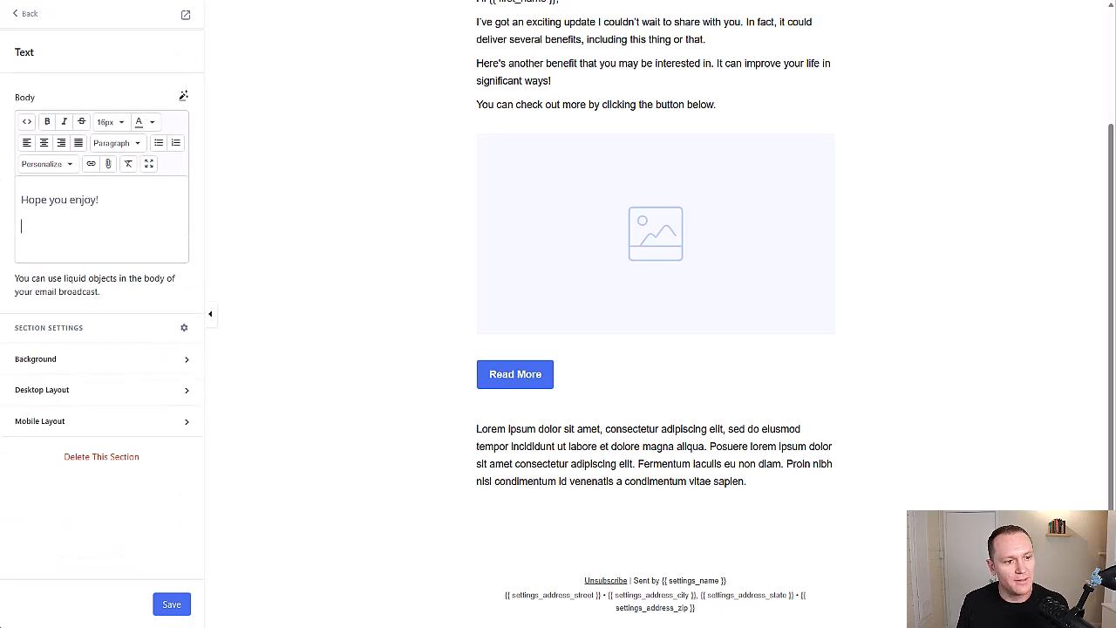
pyautogui.write('James')
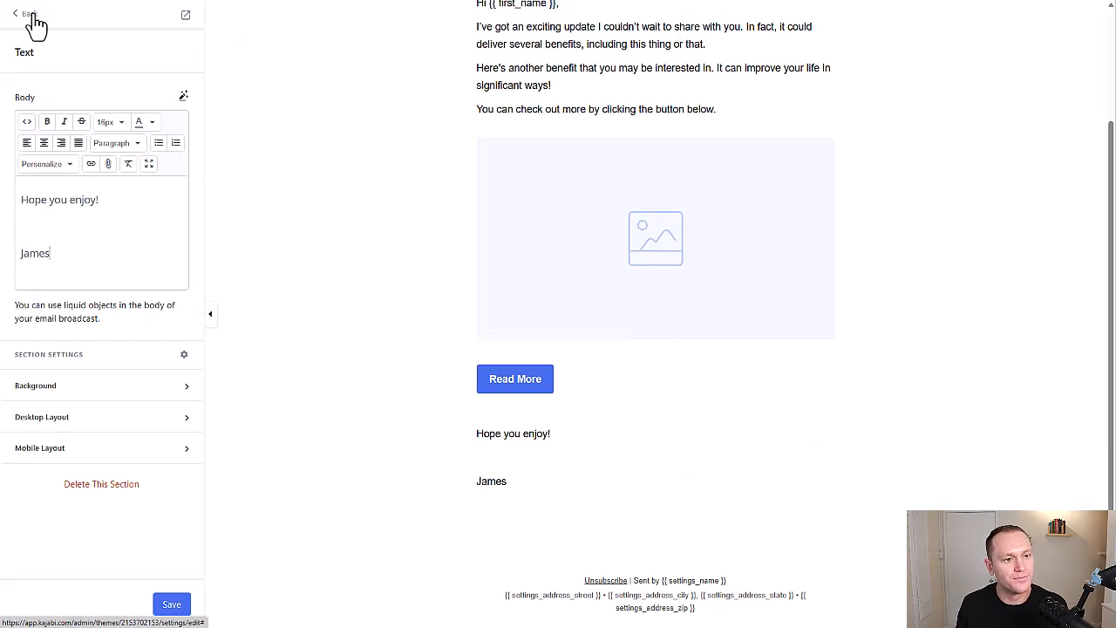
pyautogui.click(108, 122)
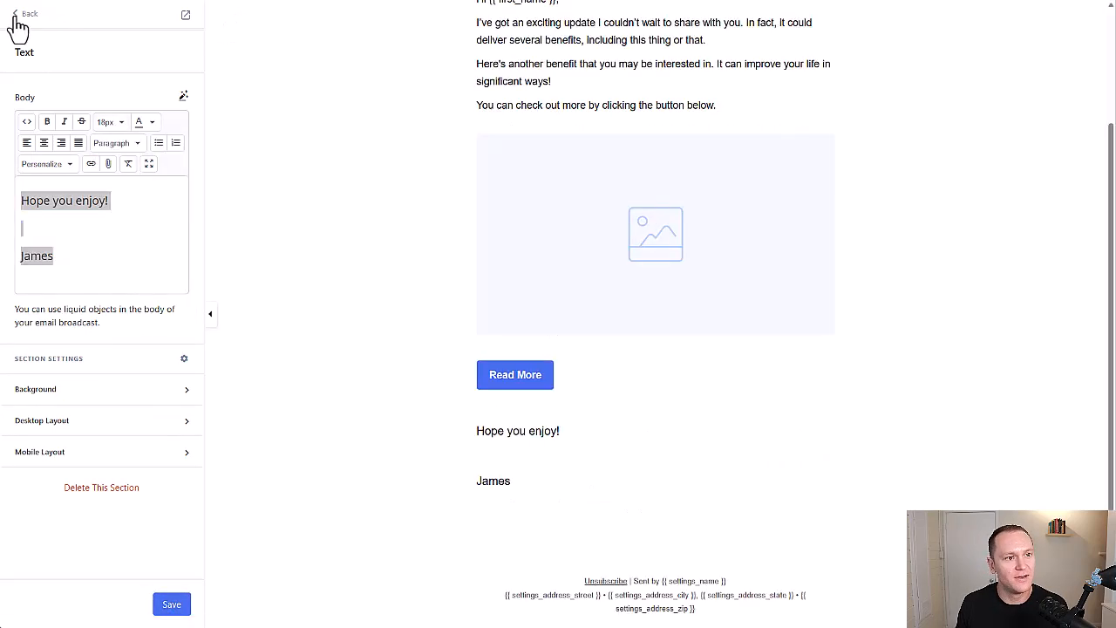
# - Make the Read More button's background yellow and its size Large
pyautogui.click(33, 13)
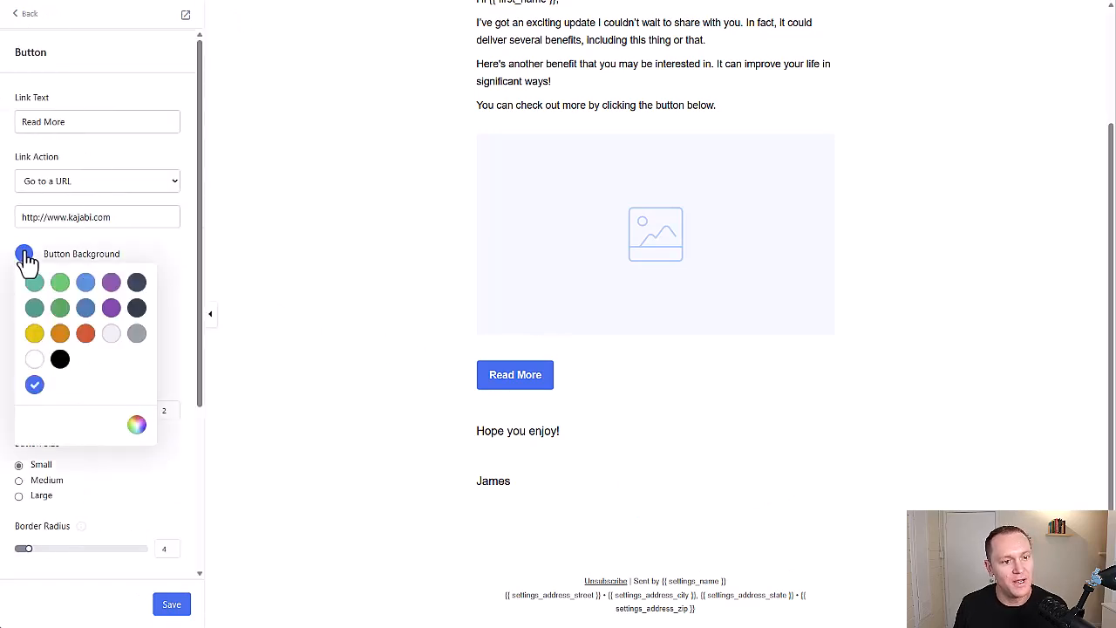
pyautogui.click(25, 253)
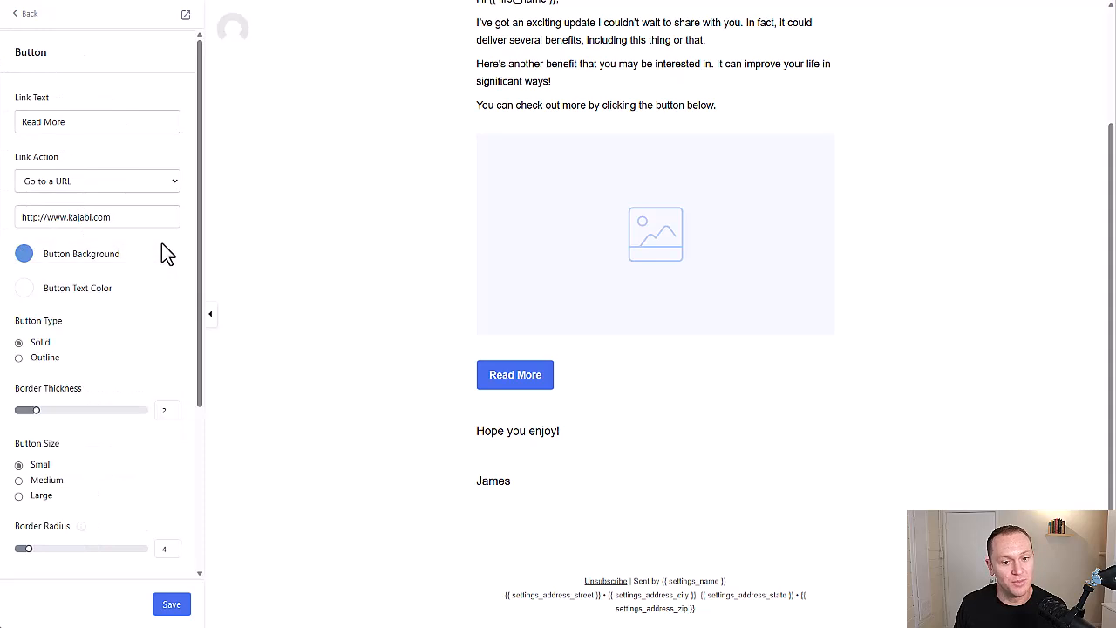
pyautogui.click(25, 253)
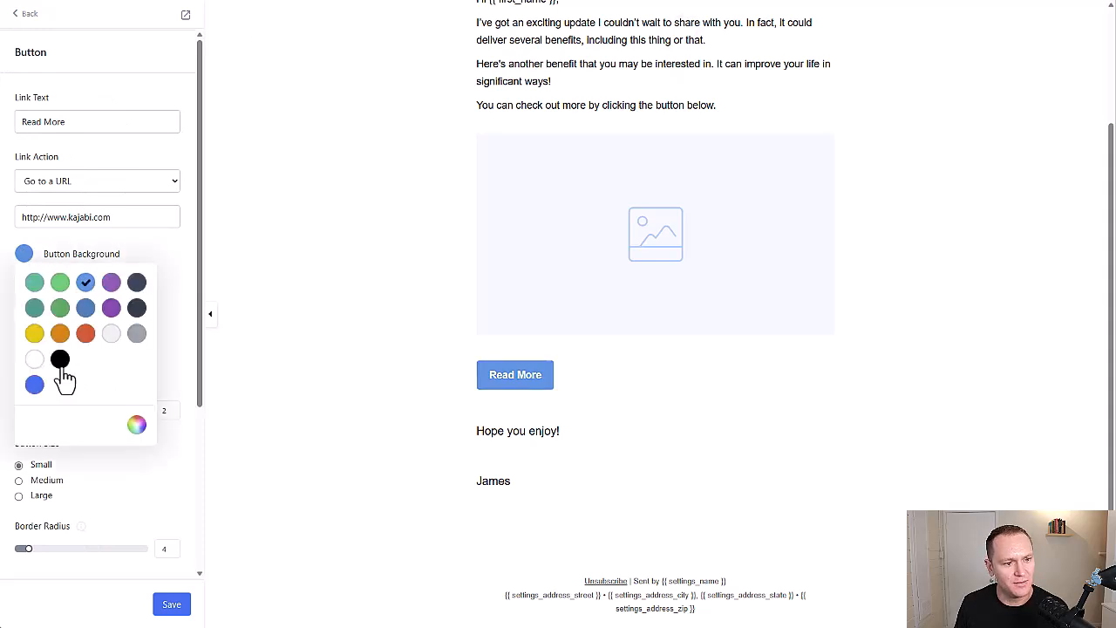
pyautogui.click(136, 424)
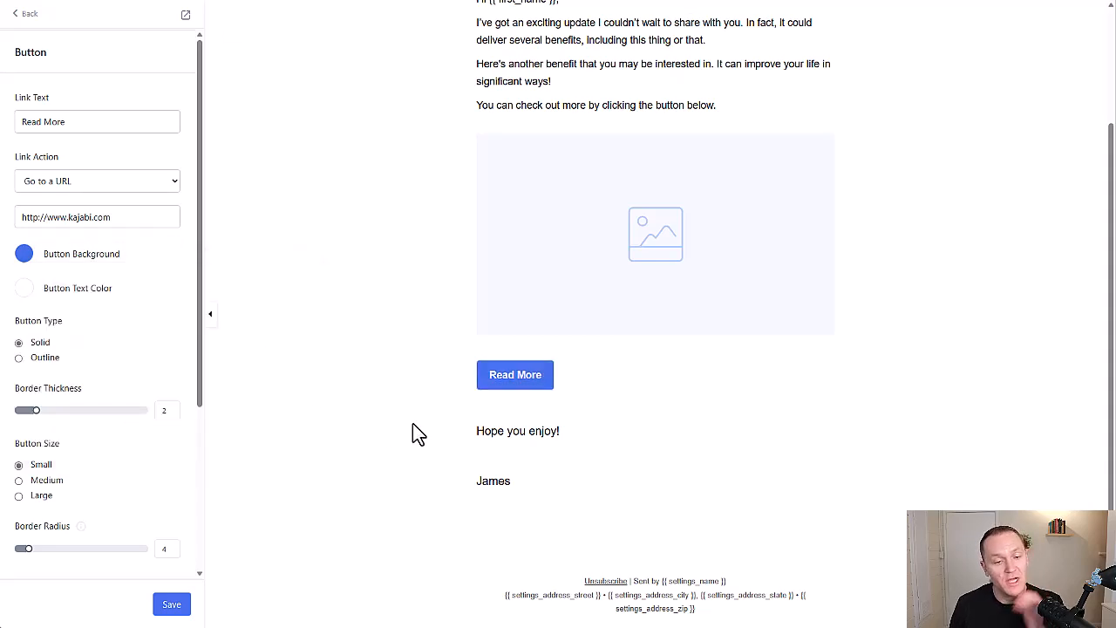
pyautogui.click(25, 253)
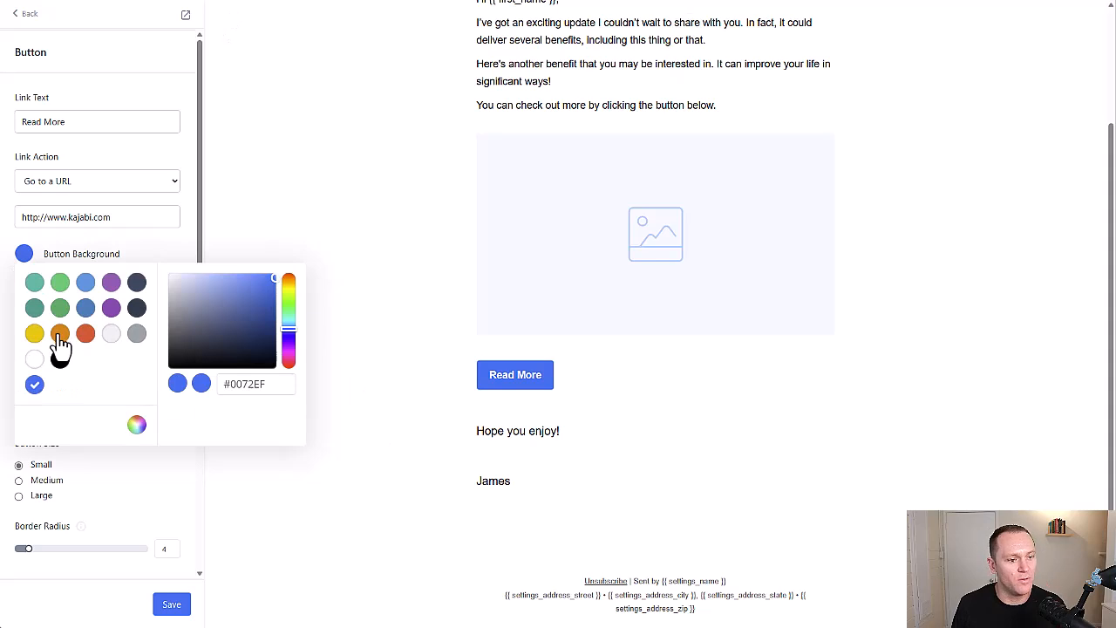
pyautogui.click(35, 333)
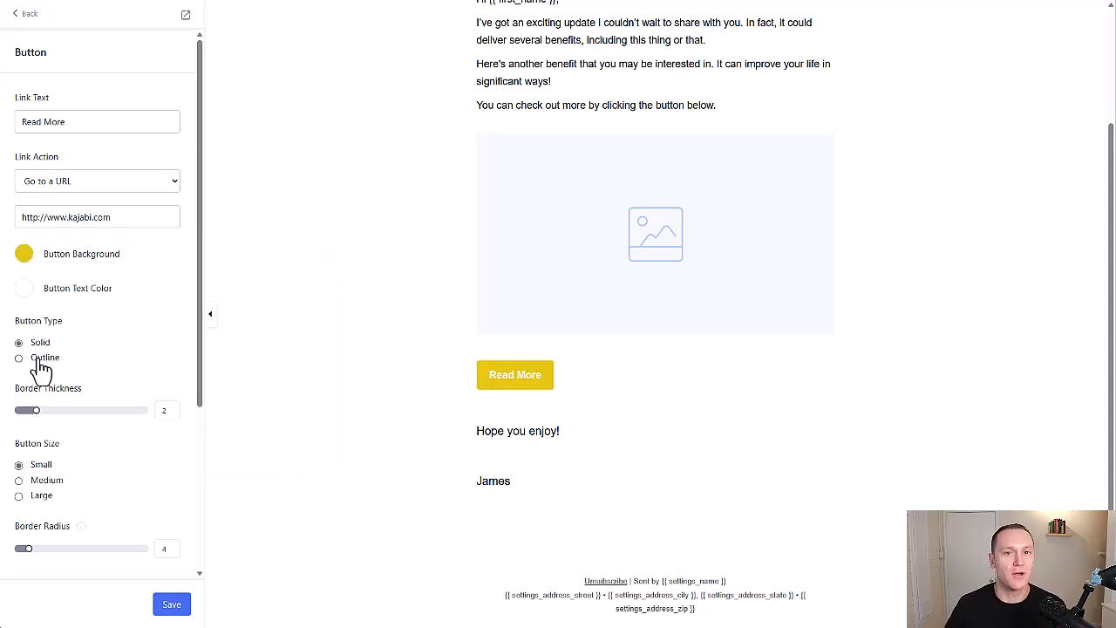
pyautogui.scroll(-3)
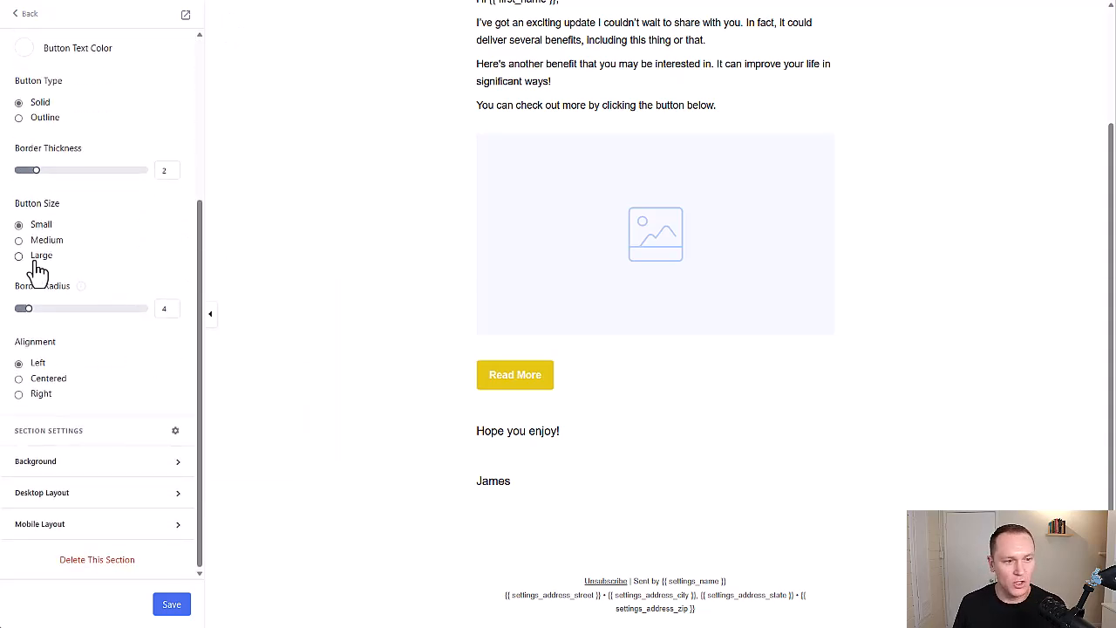
pyautogui.click(19, 254)
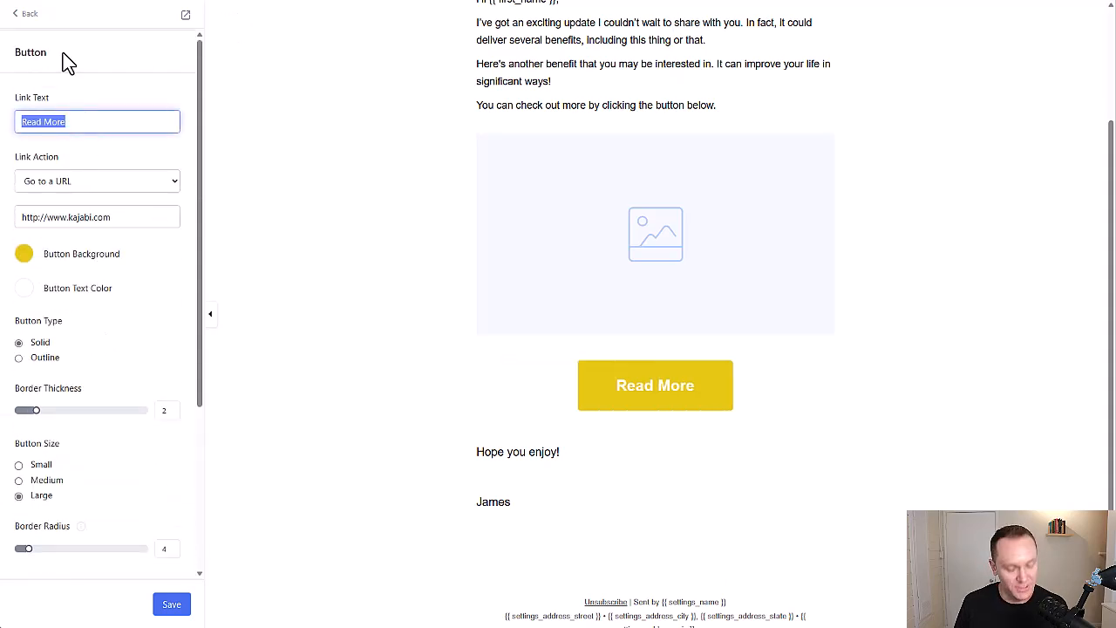
# - Set the button text to 'Click here to watch this epic video!' and select its link address
pyautogui.write('Click here to')
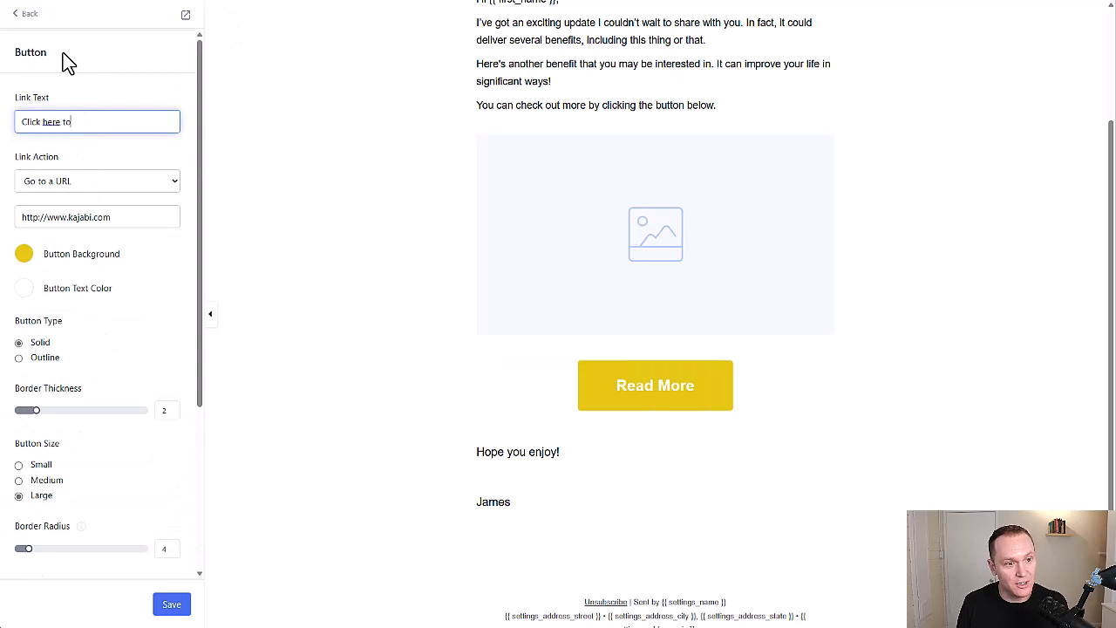
pyautogui.write('watch this epic video!')
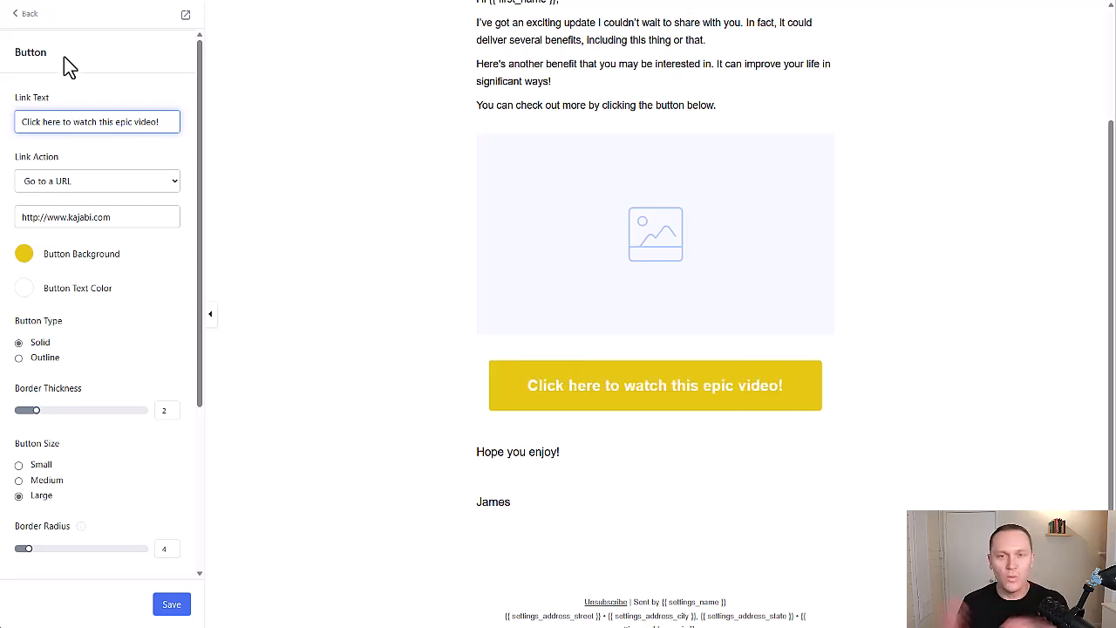
pyautogui.tripleClick(96, 122)
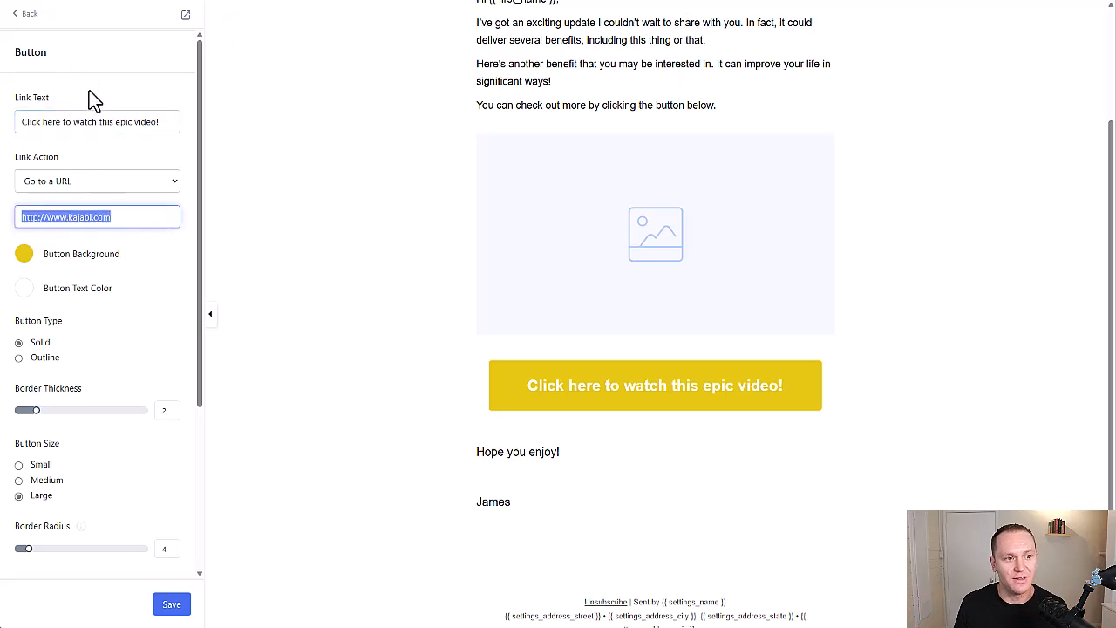
pyautogui.scroll(-3)
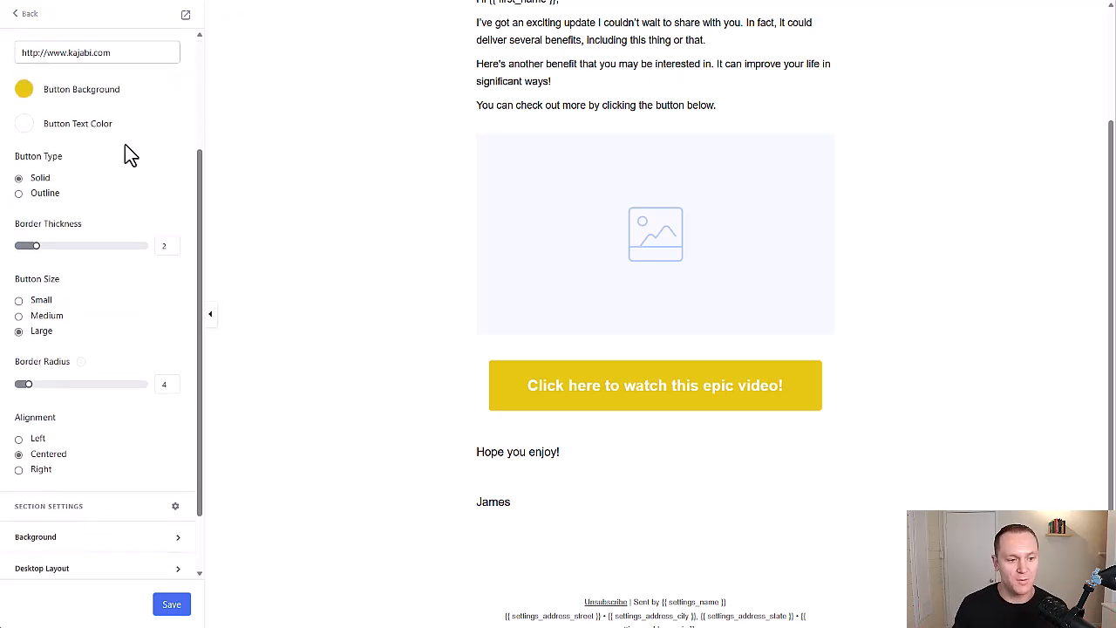
pyautogui.scroll(-3)
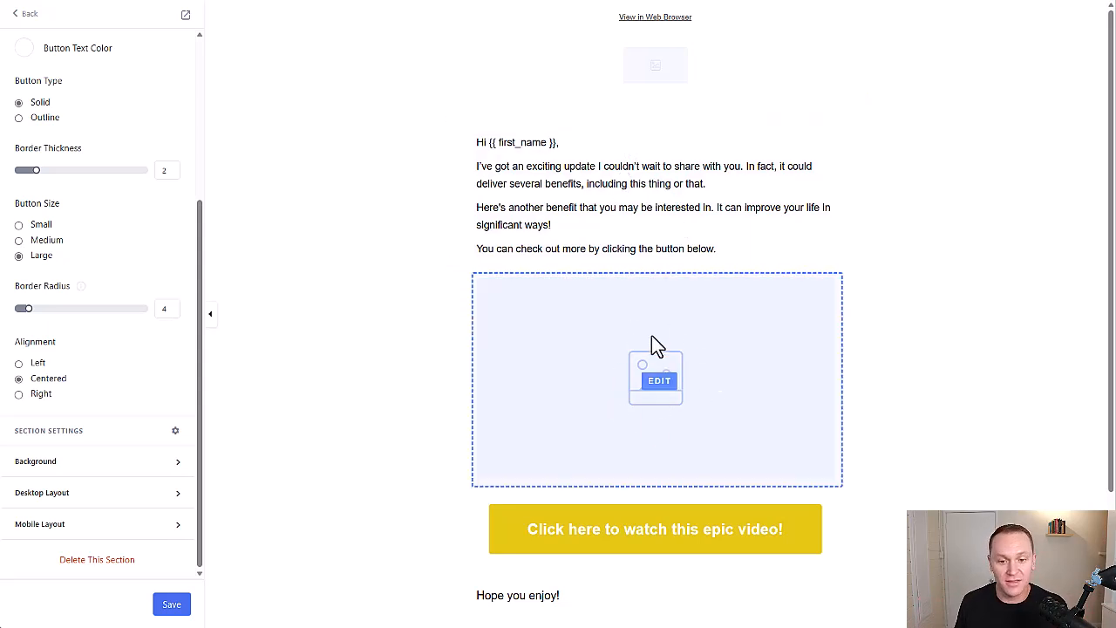
# - Review the image section's URL link setting under Image Action
pyautogui.click(656, 381)
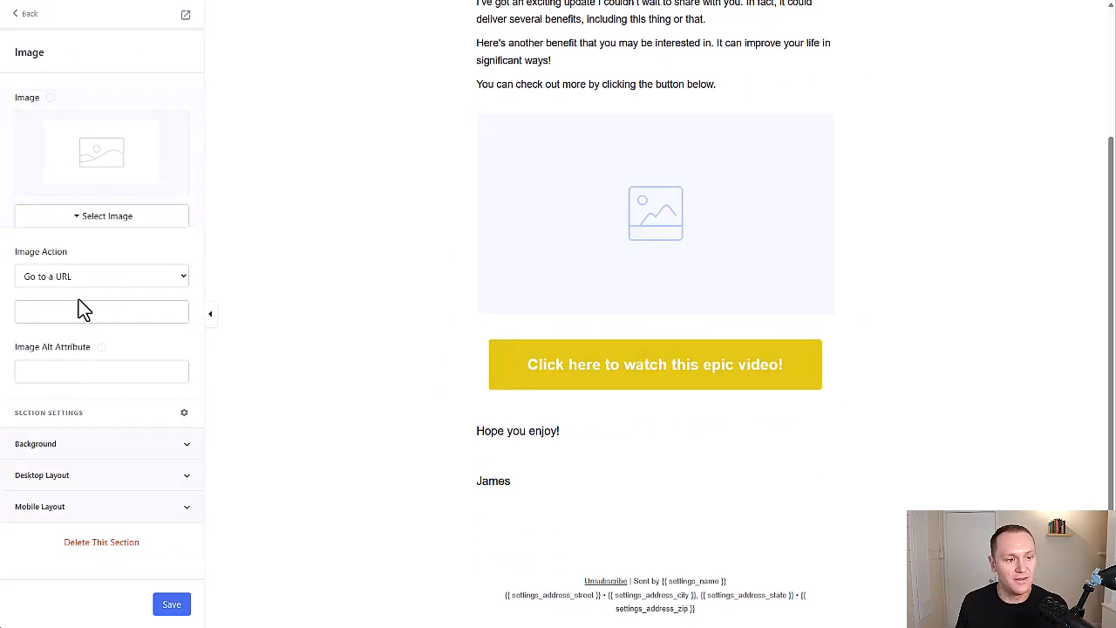
pyautogui.click(101, 310)
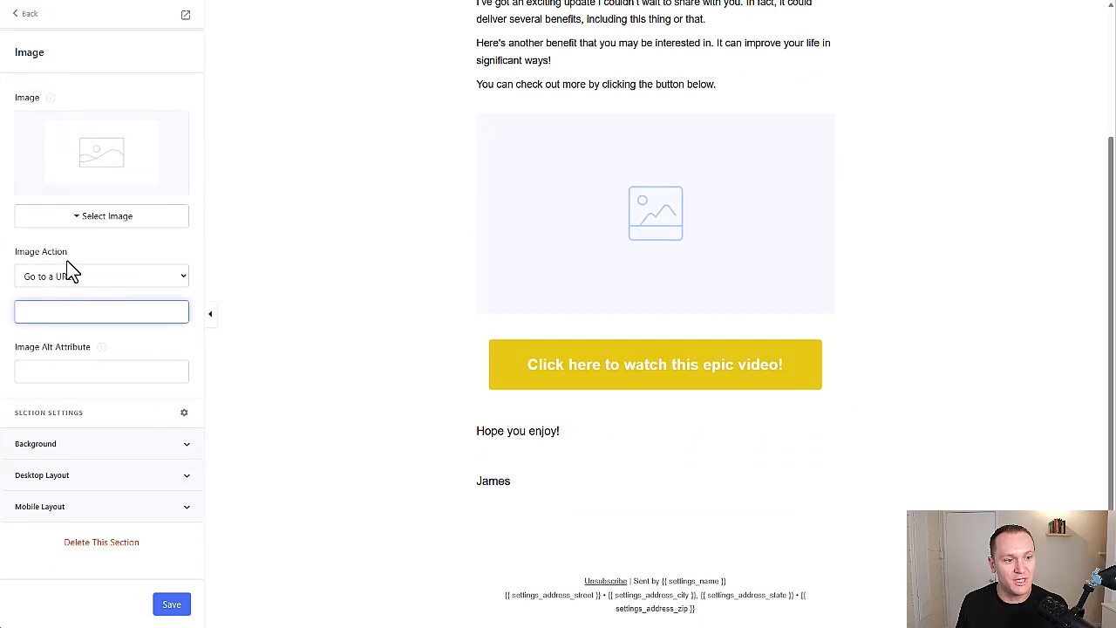
pyautogui.click(102, 311)
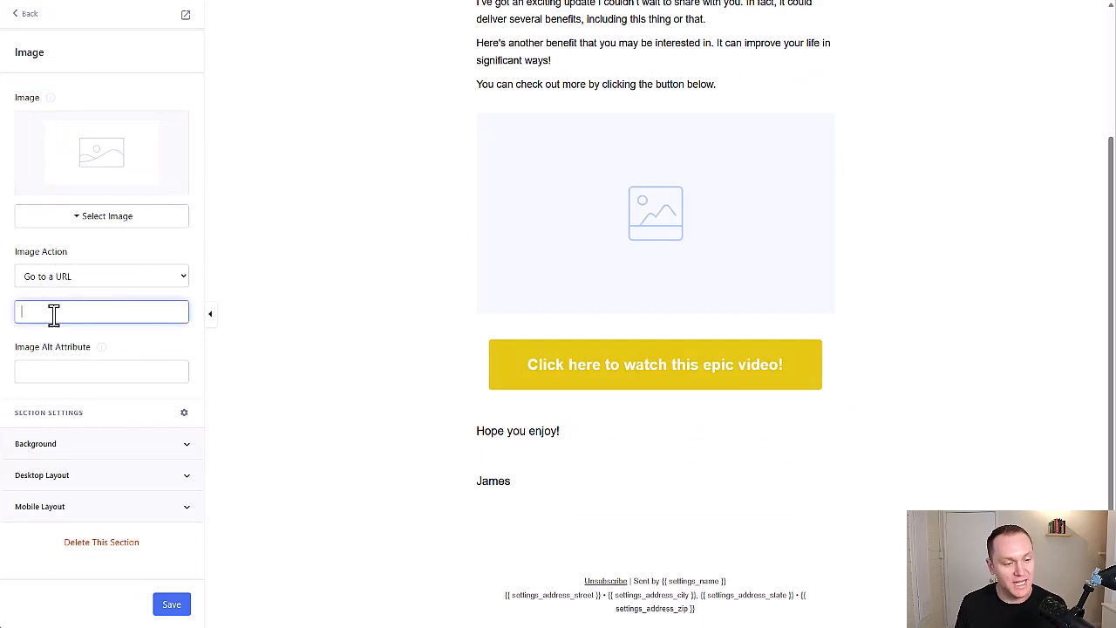
pyautogui.moveTo(619, 420)
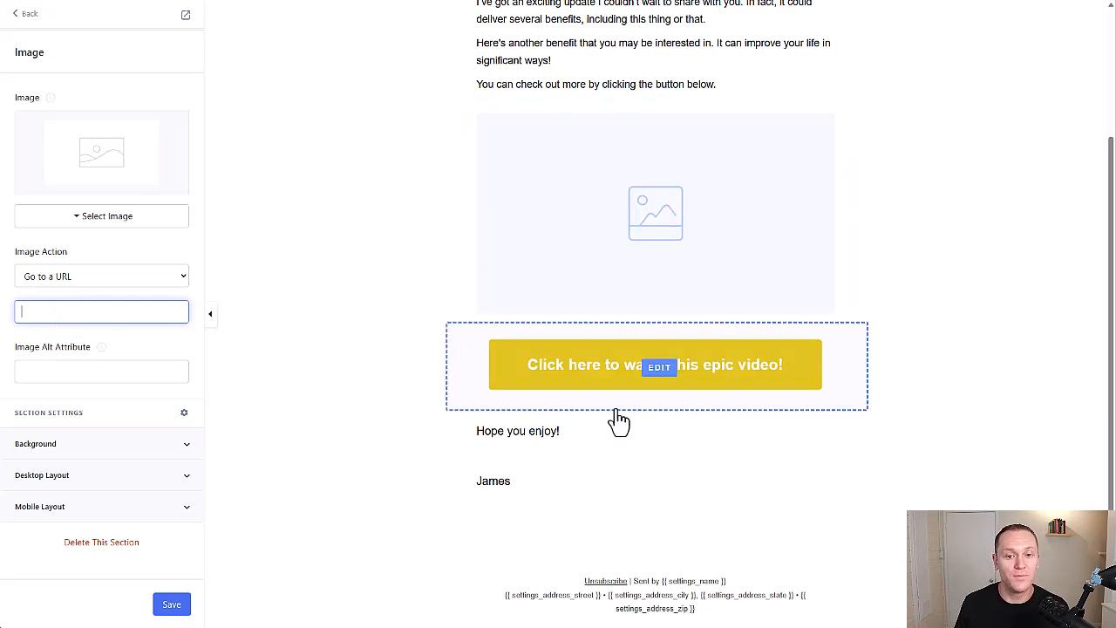
pyautogui.click(655, 212)
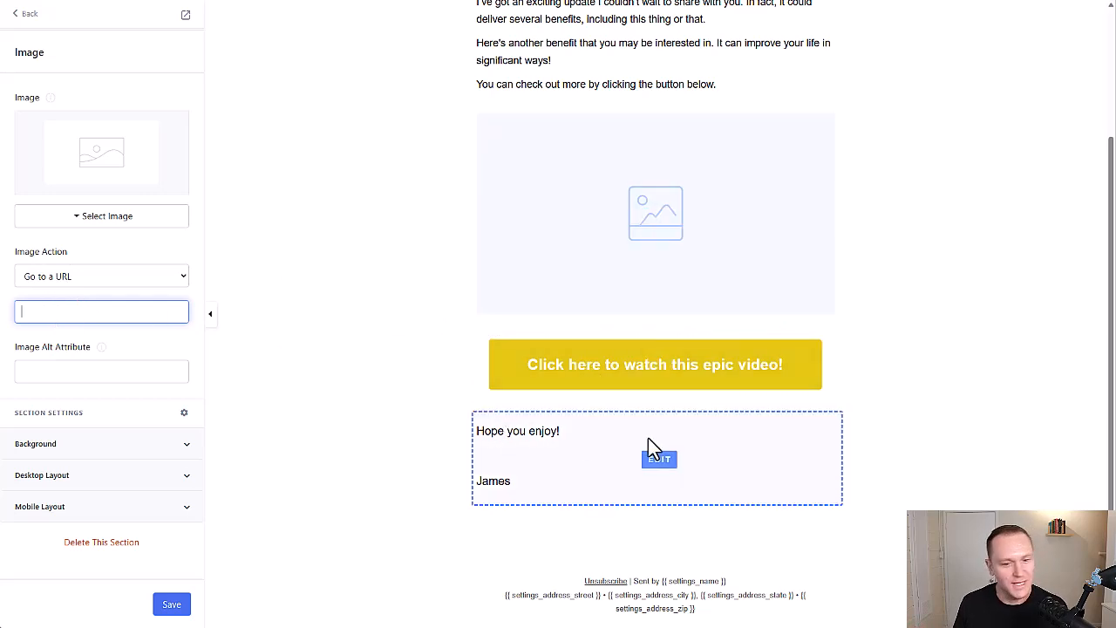
pyautogui.moveTo(516, 467)
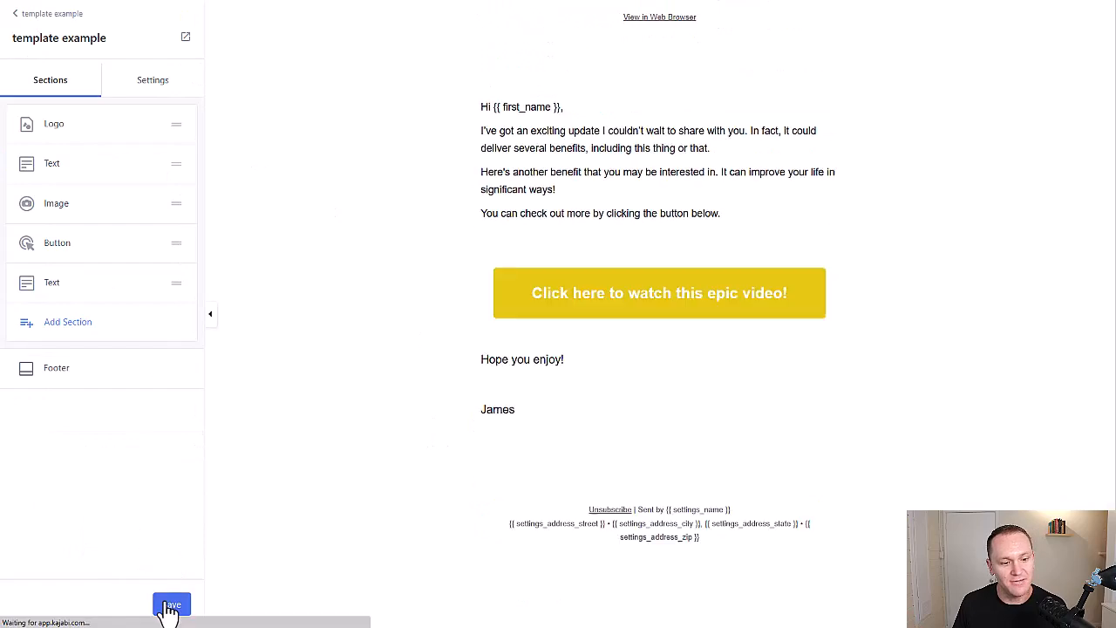
# - Save the email design and view the Email Content preview on the broadcast page
pyautogui.click(171, 603)
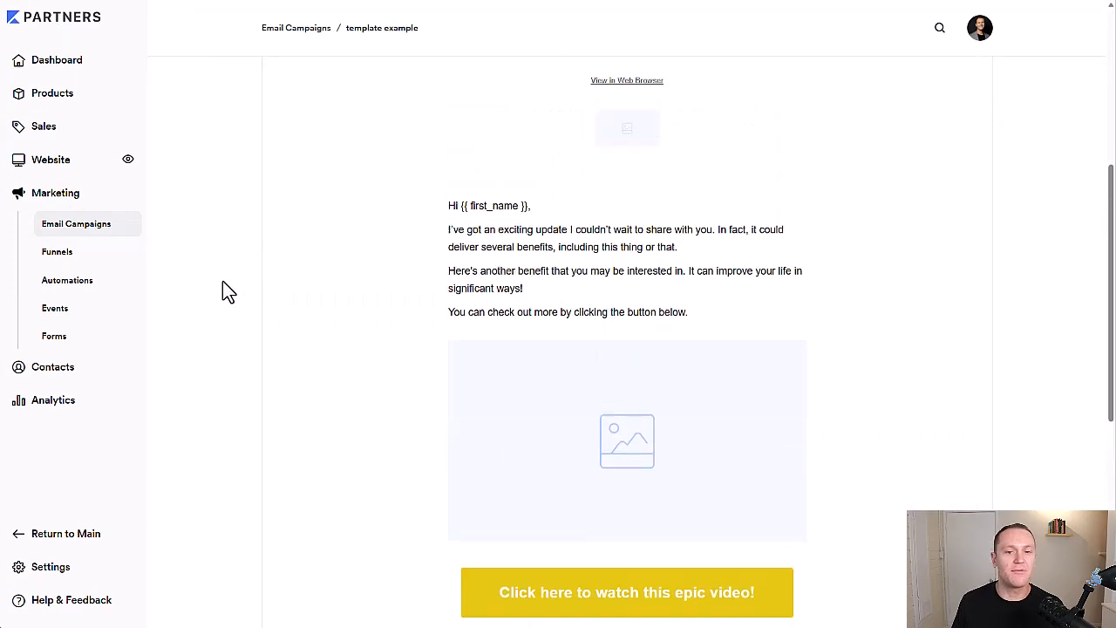
pyautogui.scroll(-3)
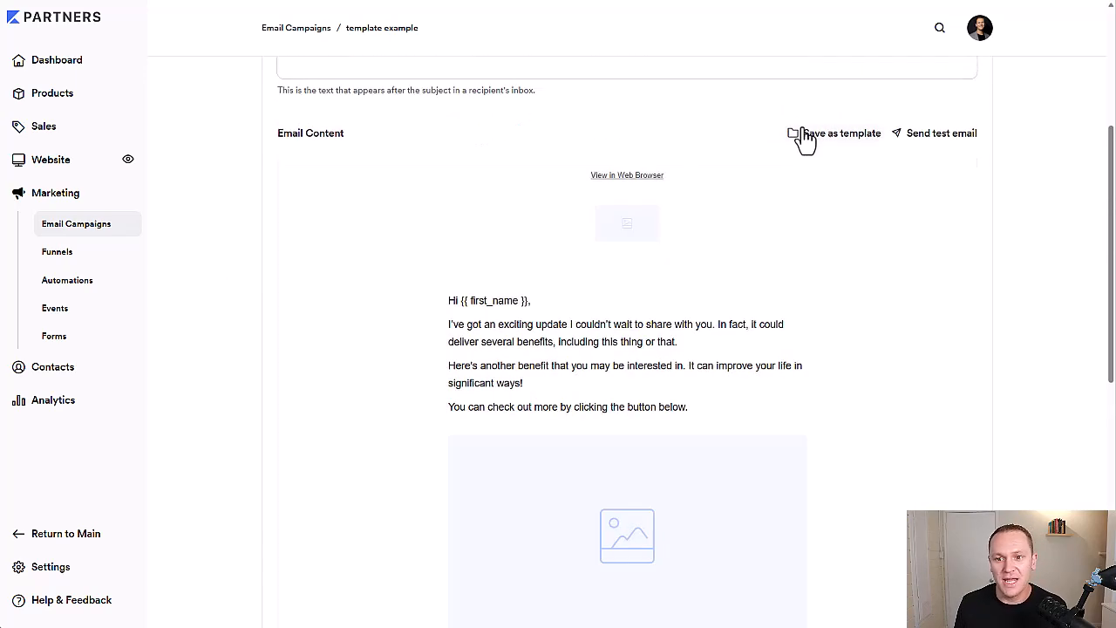
# - Save the email design as a custom template named 'Weekly YouTube Video Template'
pyautogui.click(840, 133)
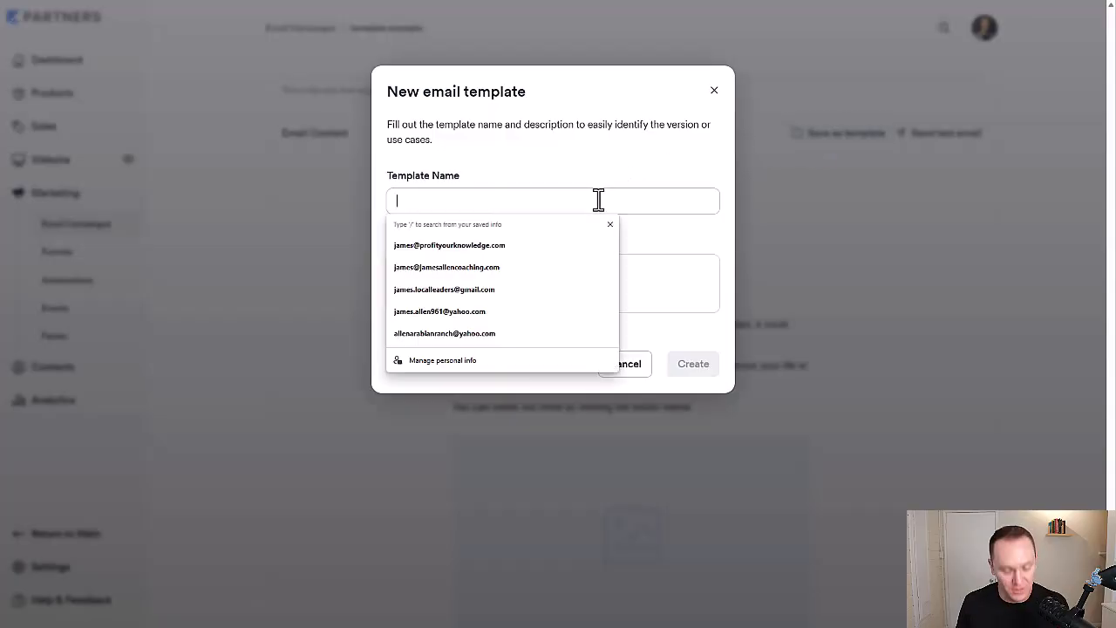
pyautogui.write('Wek')
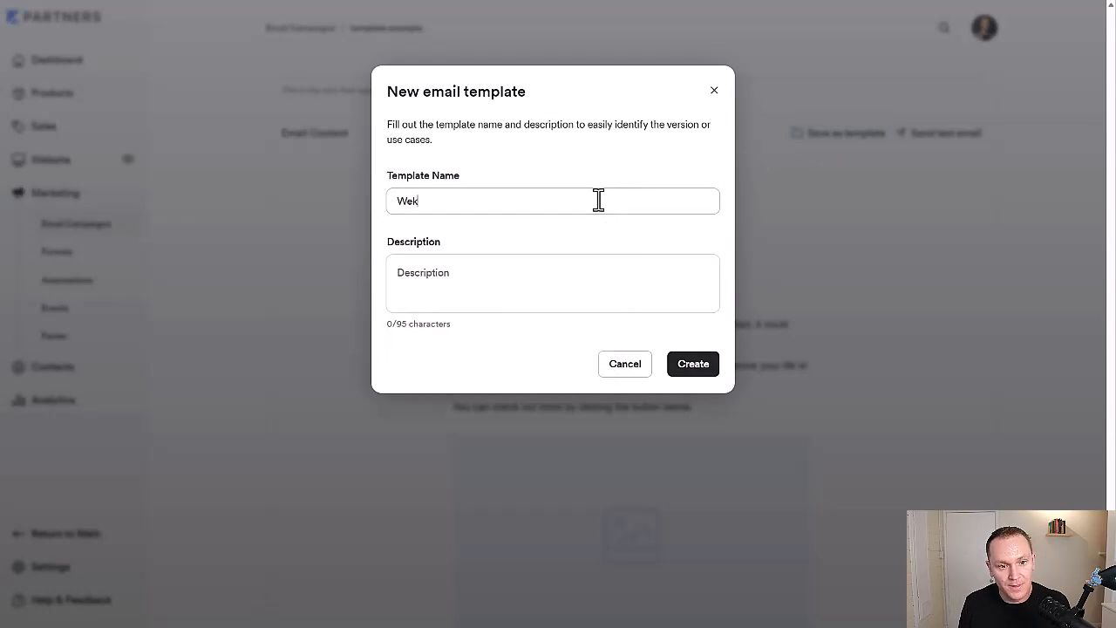
pyautogui.write('Weekly YouTu')
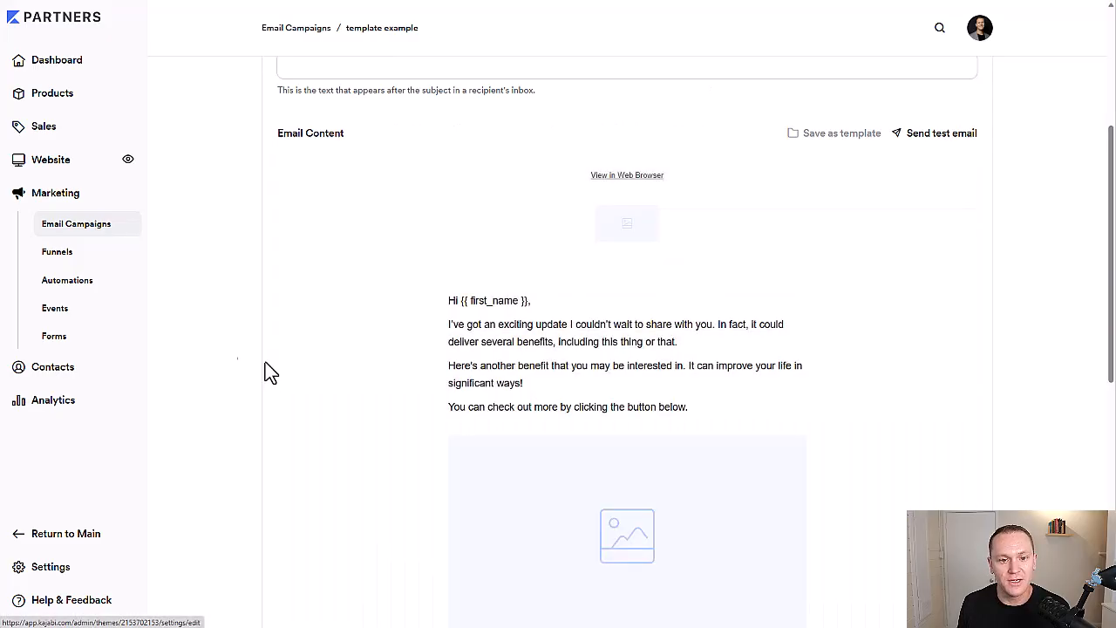
pyautogui.click(840, 133)
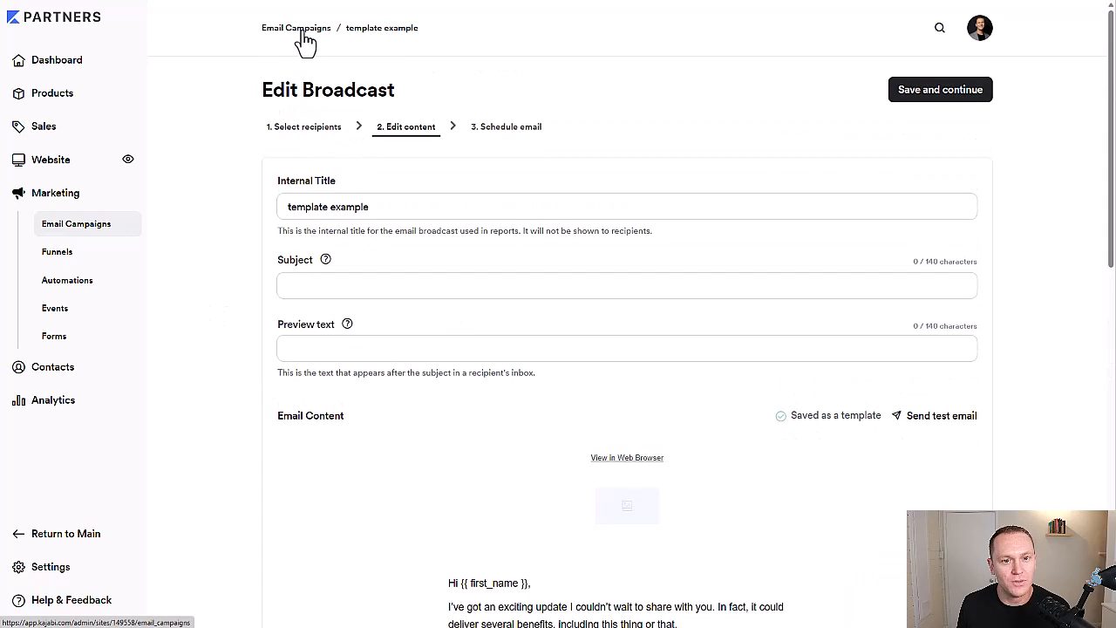
# - Start a new Email Broadcast and find the saved Weekly YouTube Video Template in the gallery
pyautogui.click(295, 28)
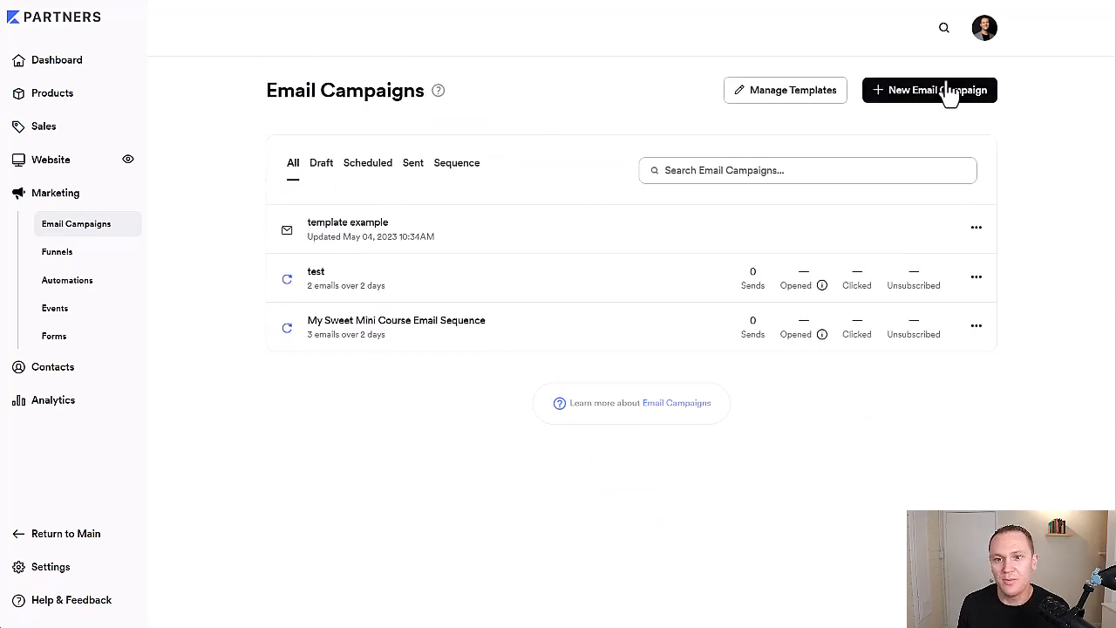
pyautogui.click(928, 91)
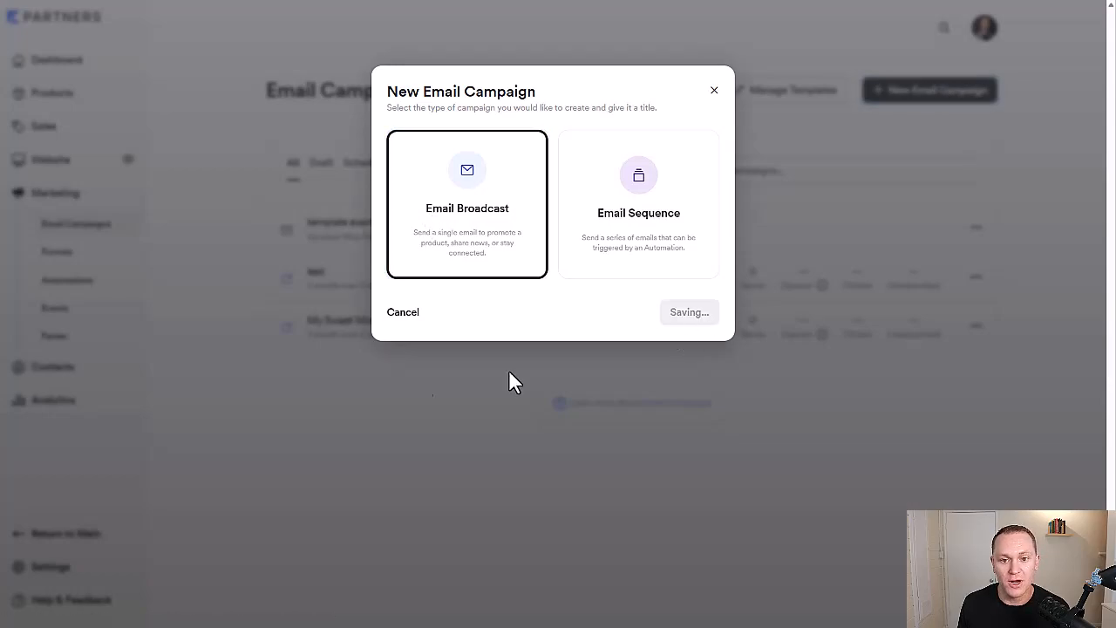
pyautogui.click(467, 202)
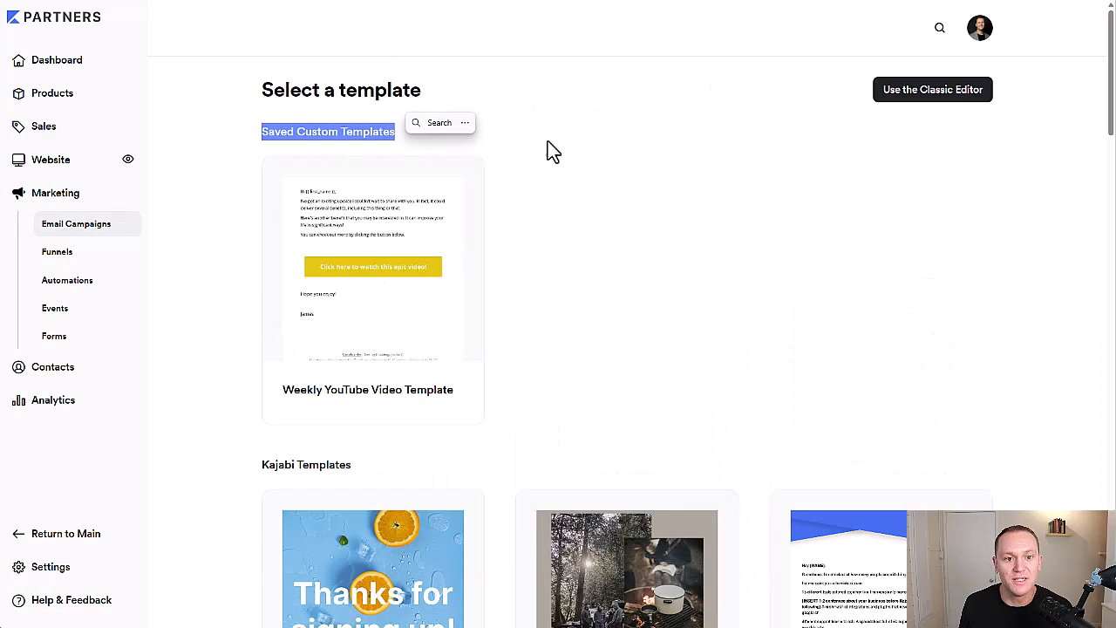
pyautogui.scroll(-3)
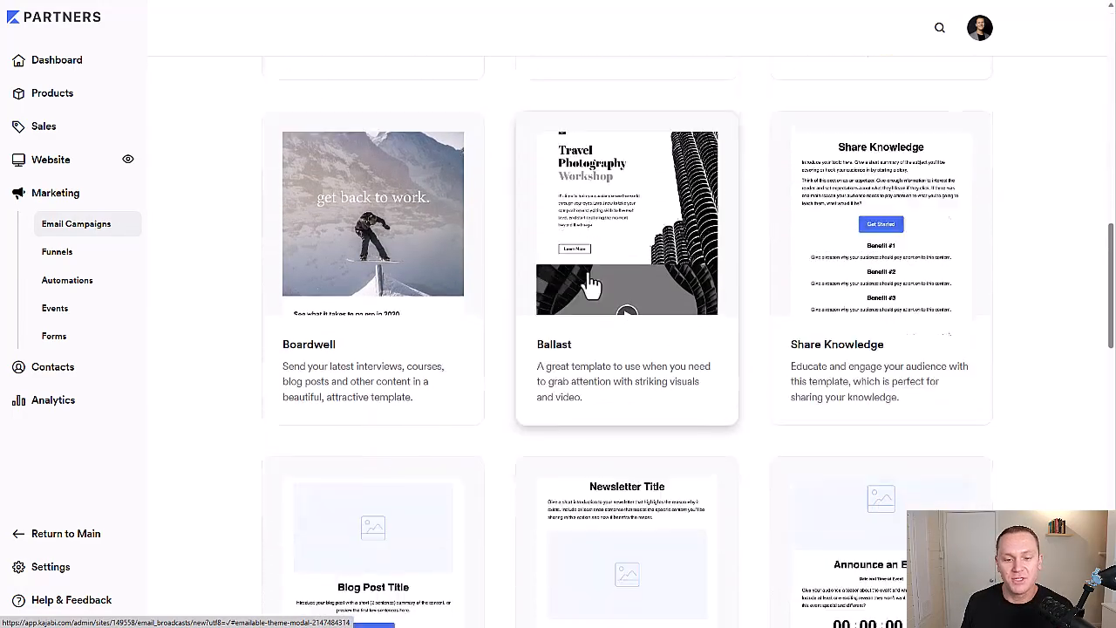
pyautogui.scroll(-3)
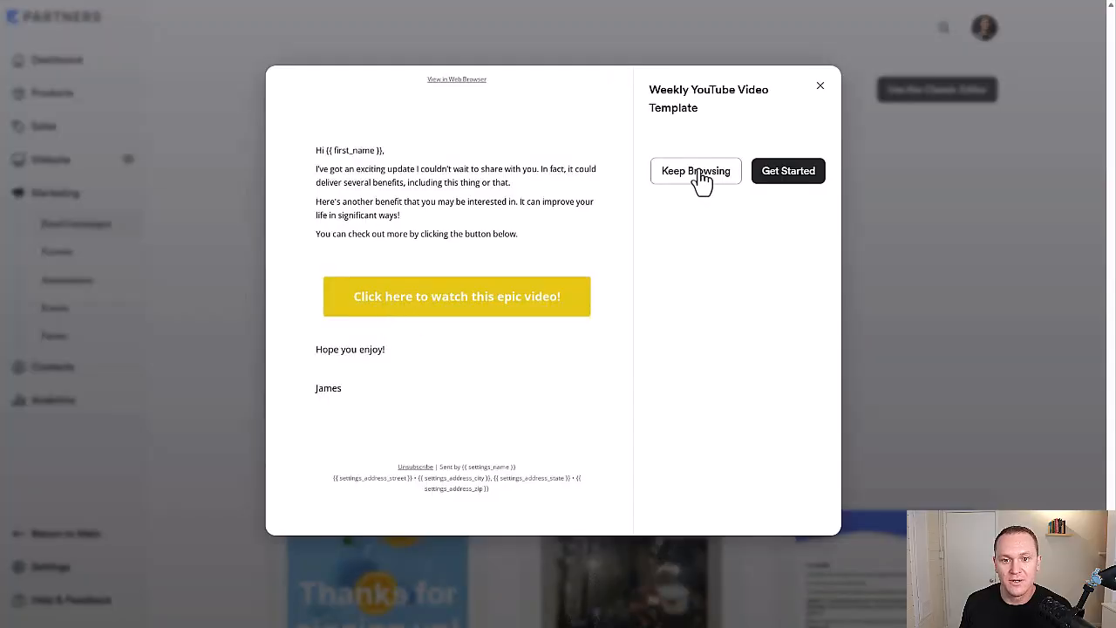
# - Create a broadcast titled 'new video' from the saved template and open its editor
pyautogui.click(735, 190)
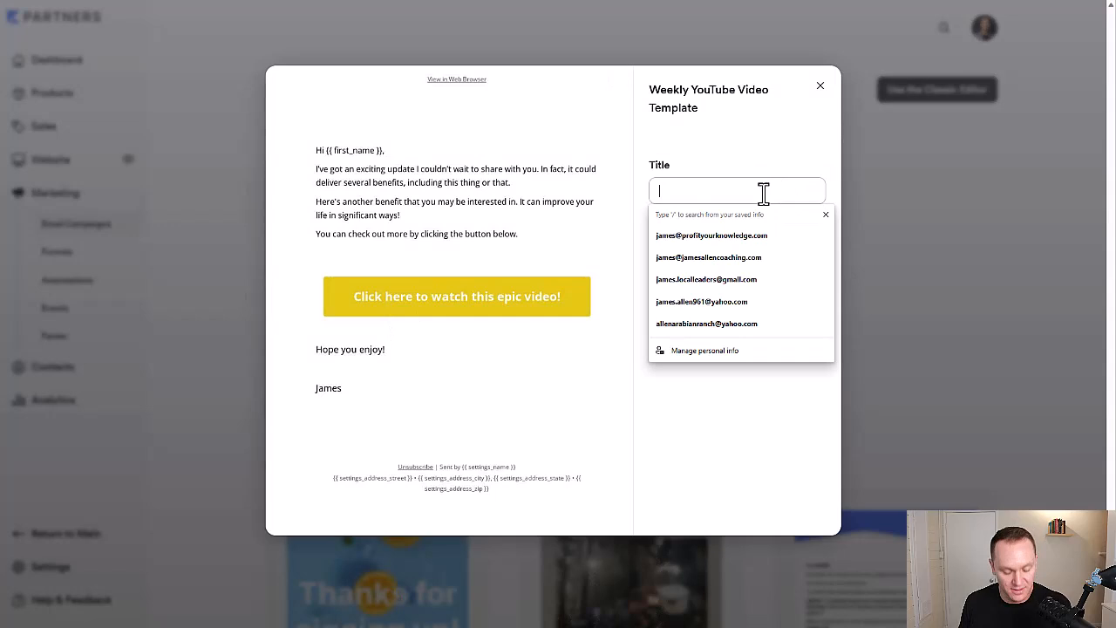
pyautogui.write('new')
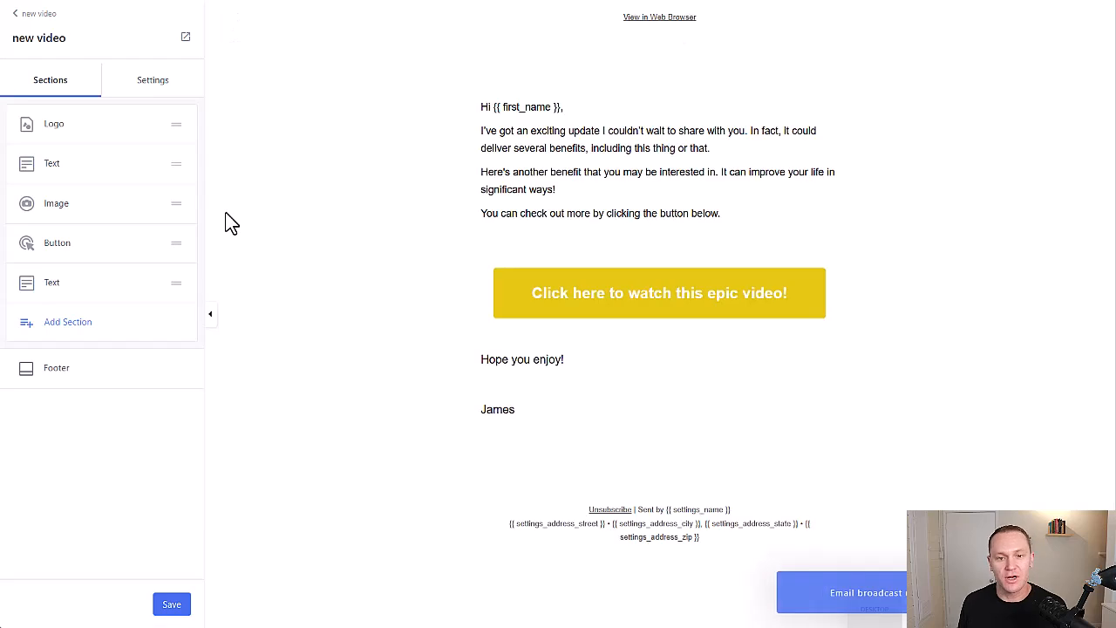
# - Review the image and yellow button settings, then open the main text block
pyautogui.click(55, 202)
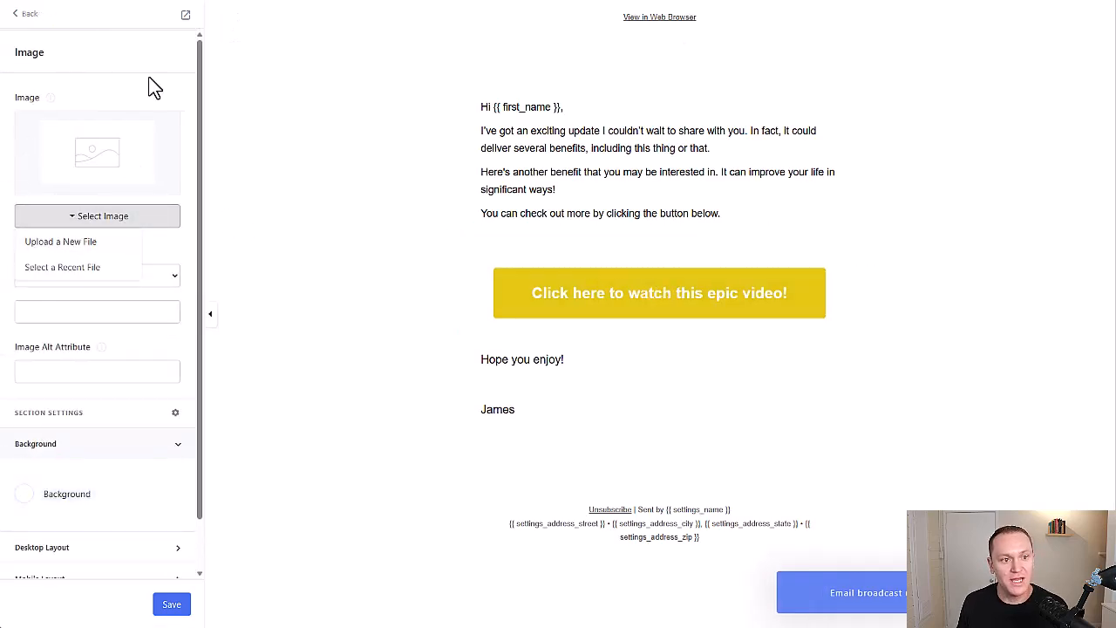
pyautogui.click(659, 293)
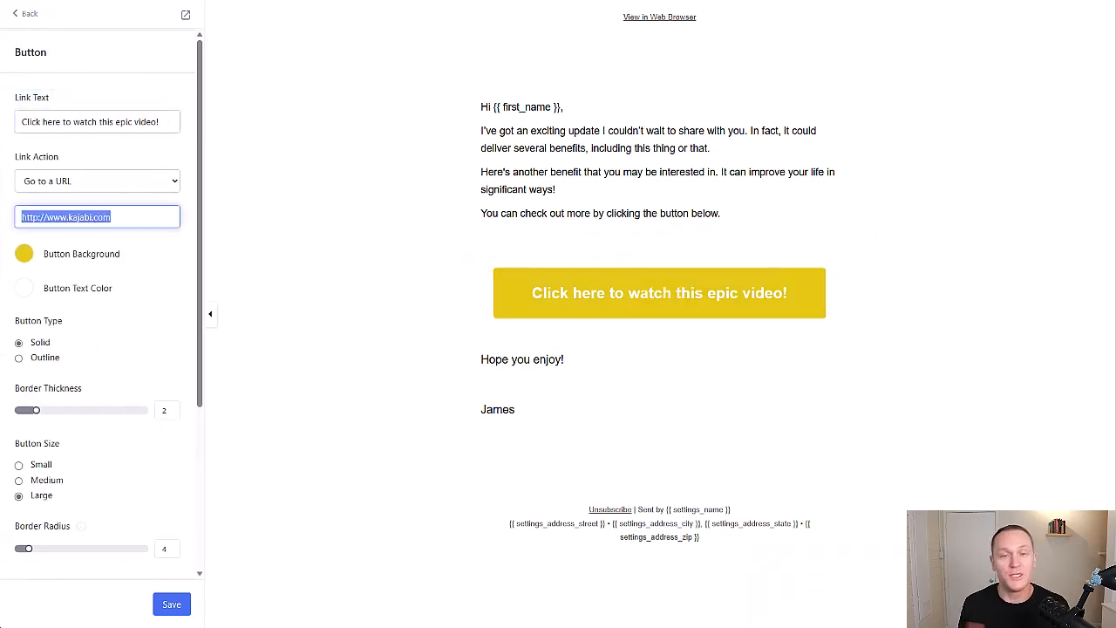
pyautogui.moveTo(525, 401)
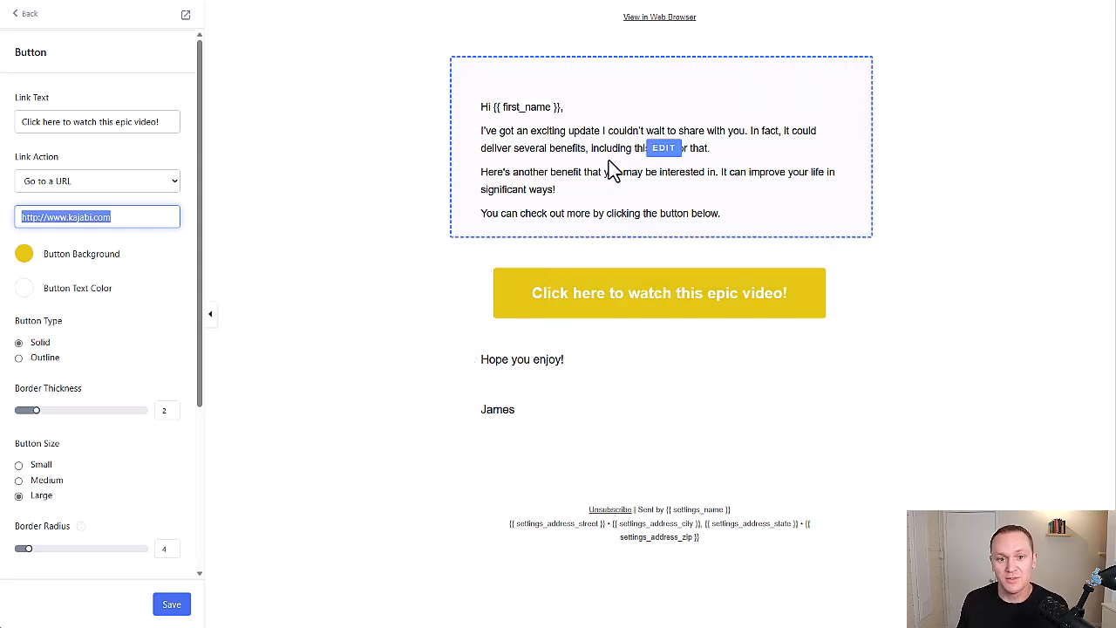
pyautogui.click(610, 170)
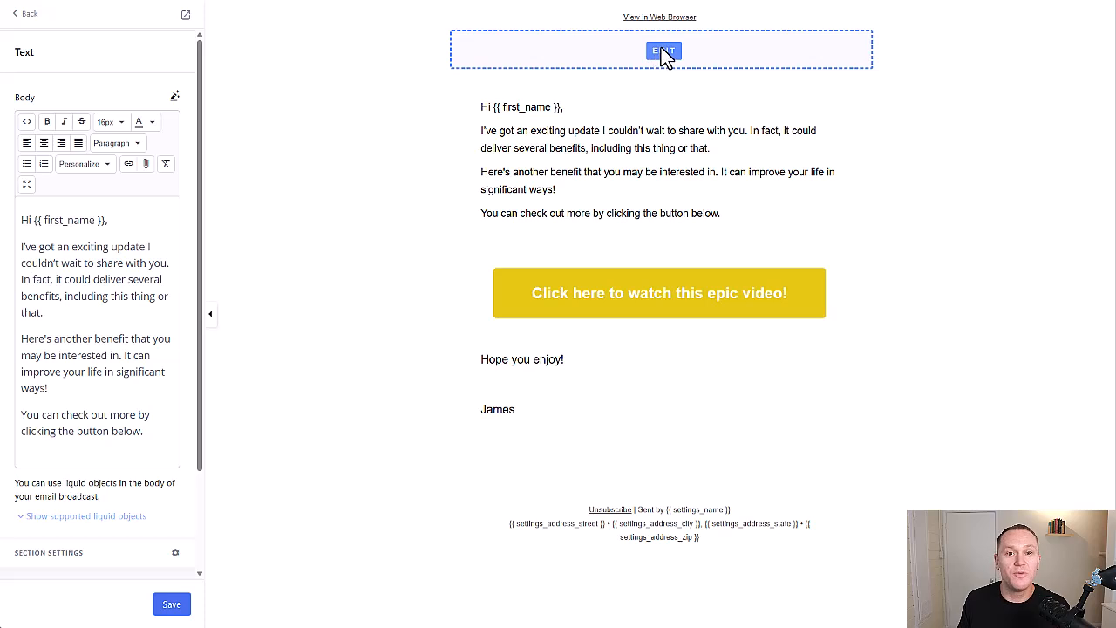
# - Inspect the logo and yellow button settings to confirm template values carried over
pyautogui.click(663, 48)
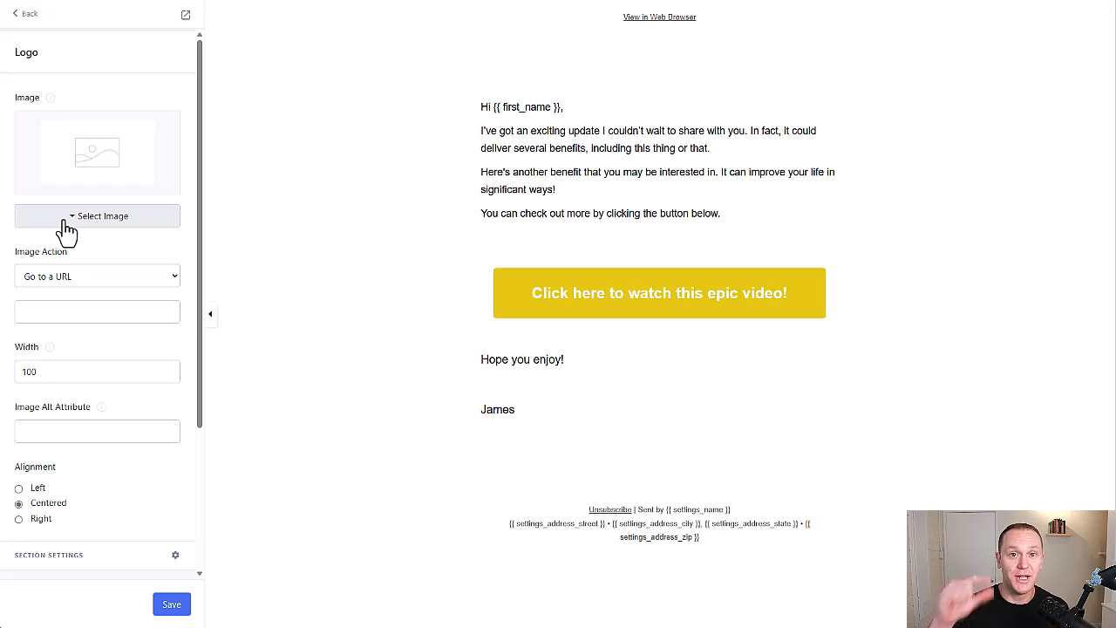
pyautogui.moveTo(373, 160)
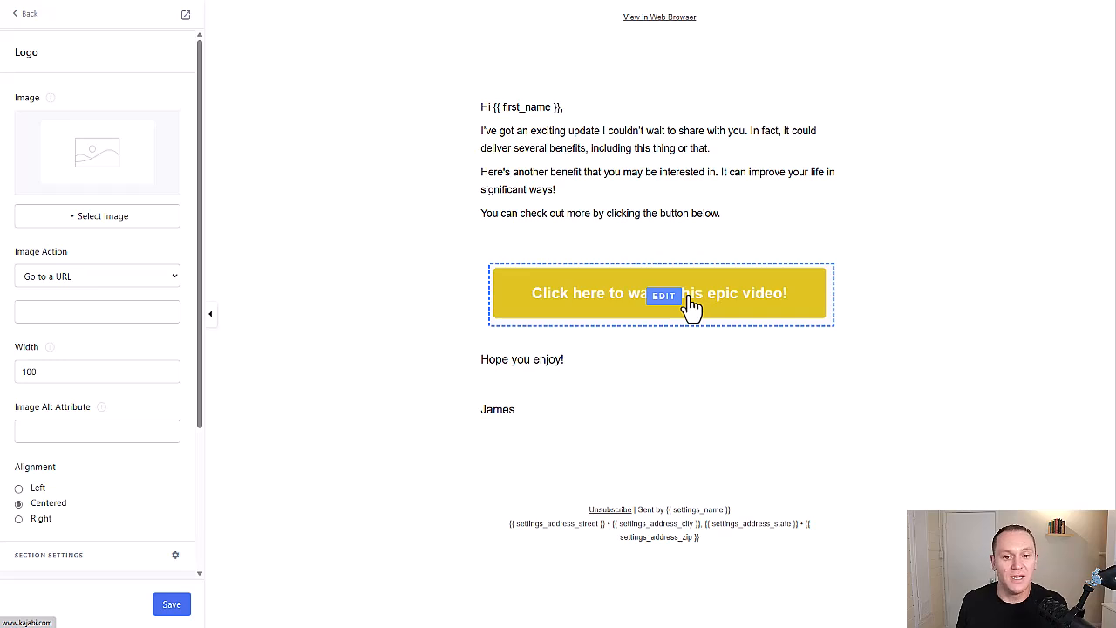
pyautogui.click(663, 296)
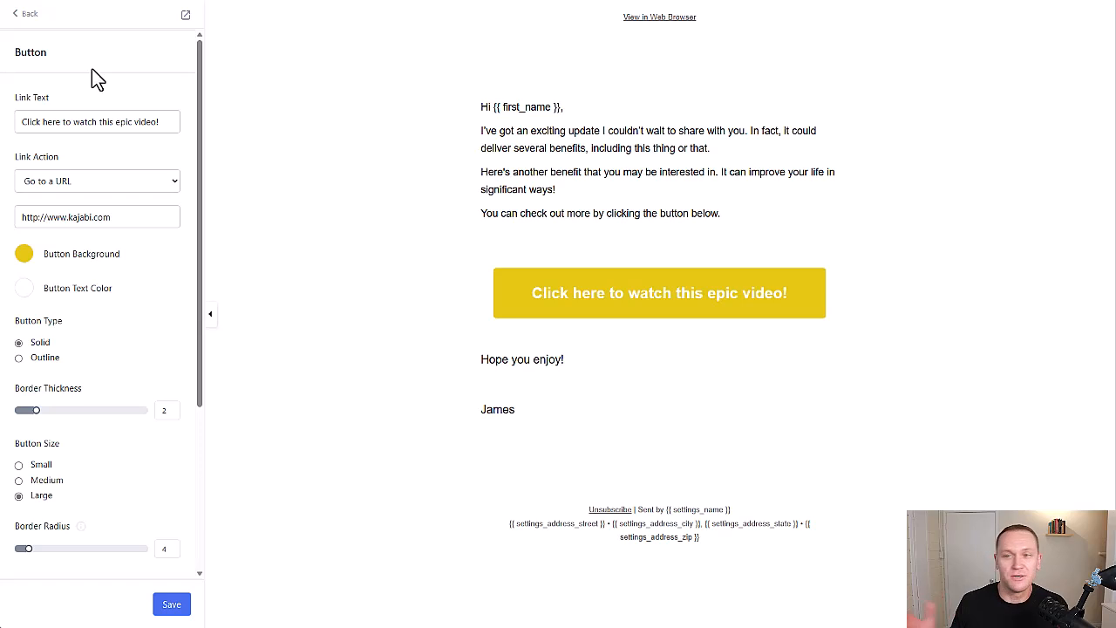
pyautogui.moveTo(234, 265)
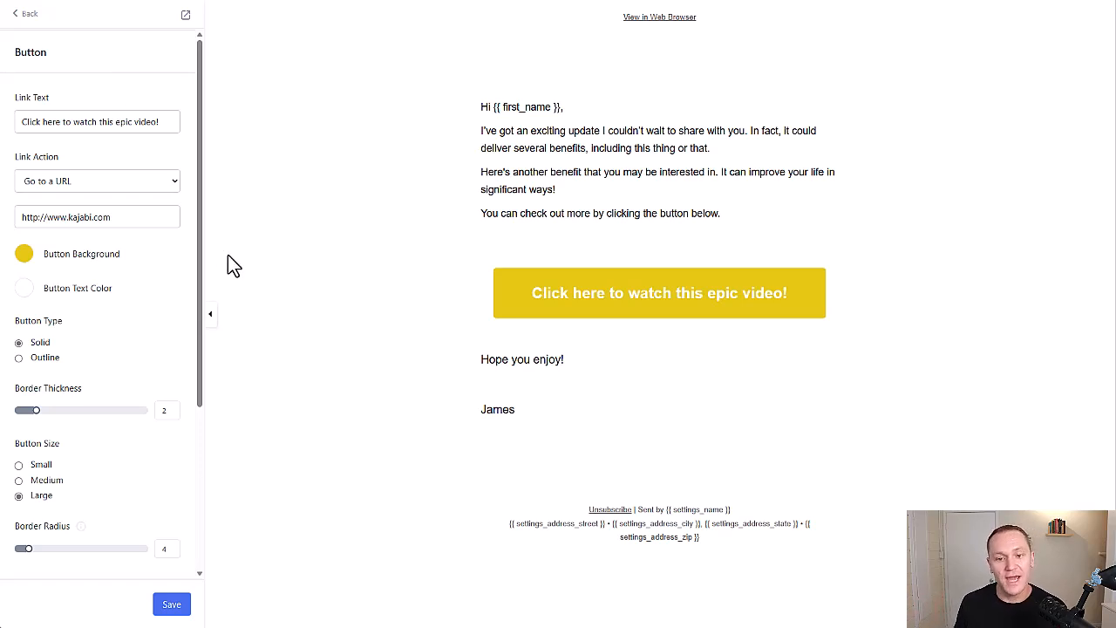